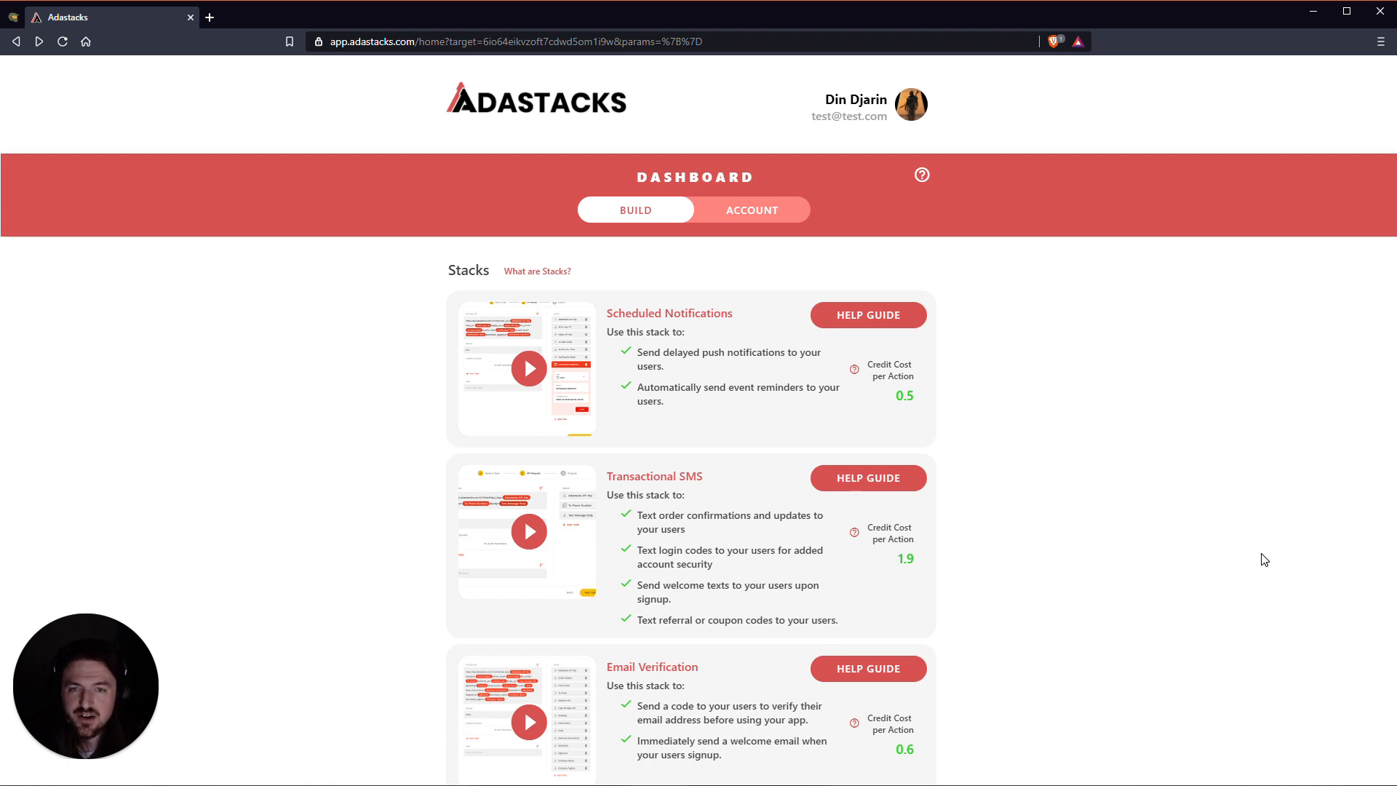
pyautogui.moveTo(603, 217)
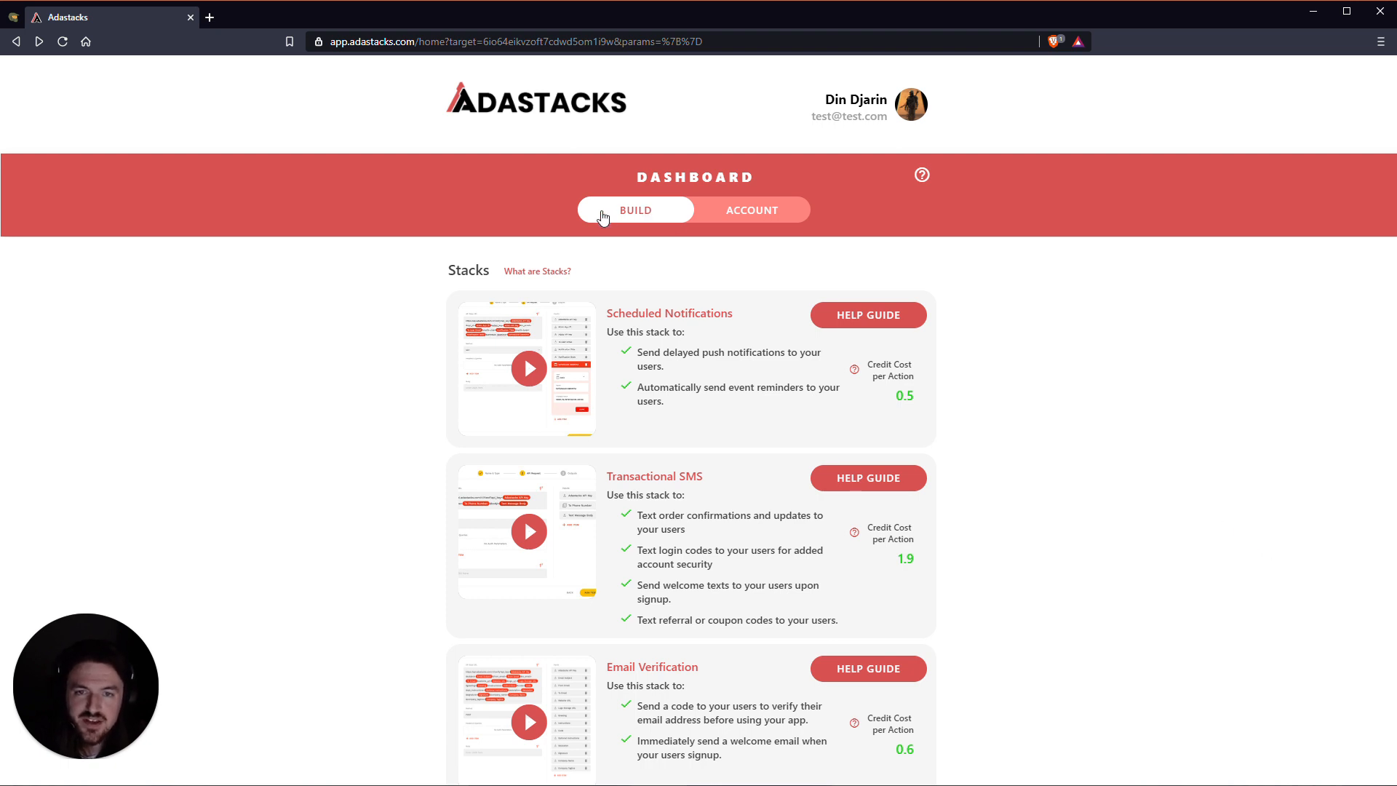
pyautogui.moveTo(647, 214)
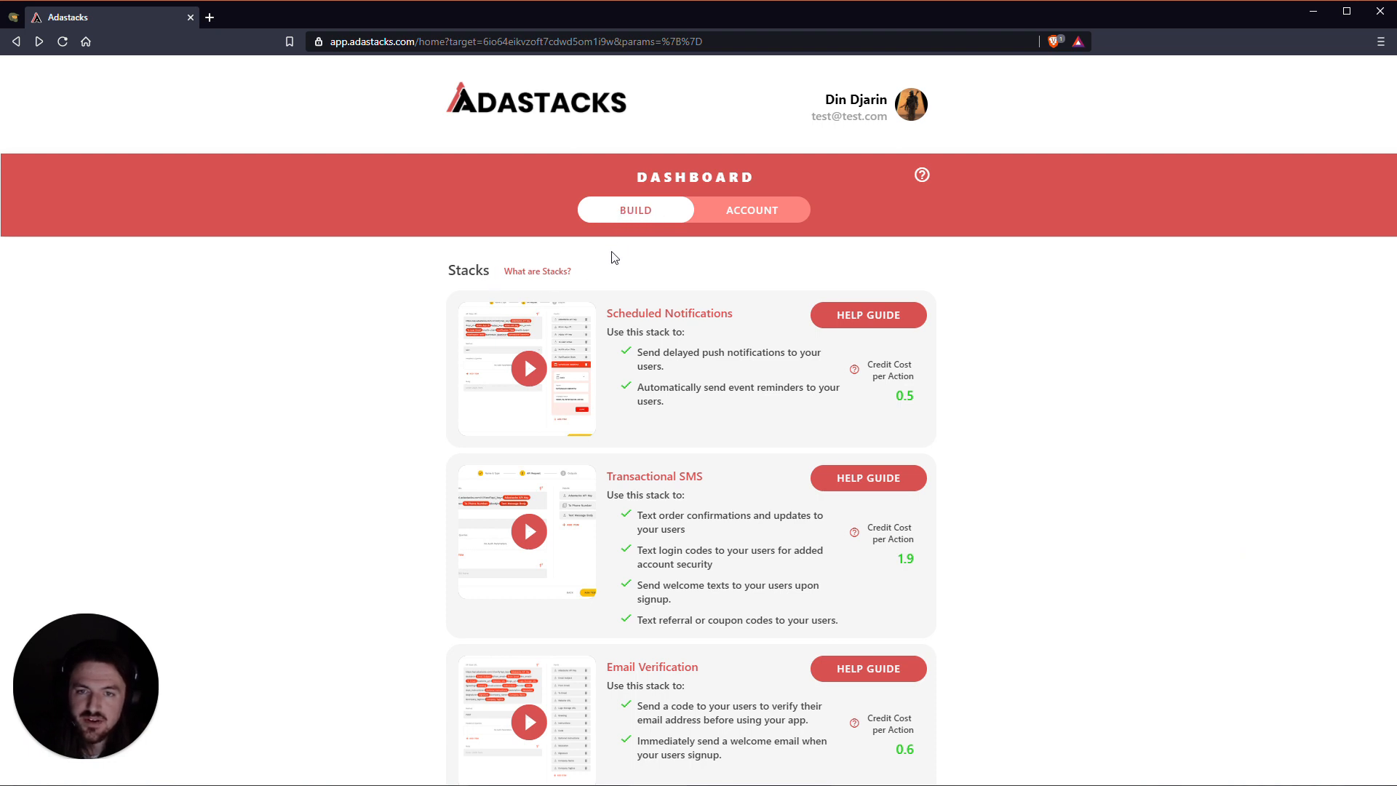
pyautogui.moveTo(703, 350)
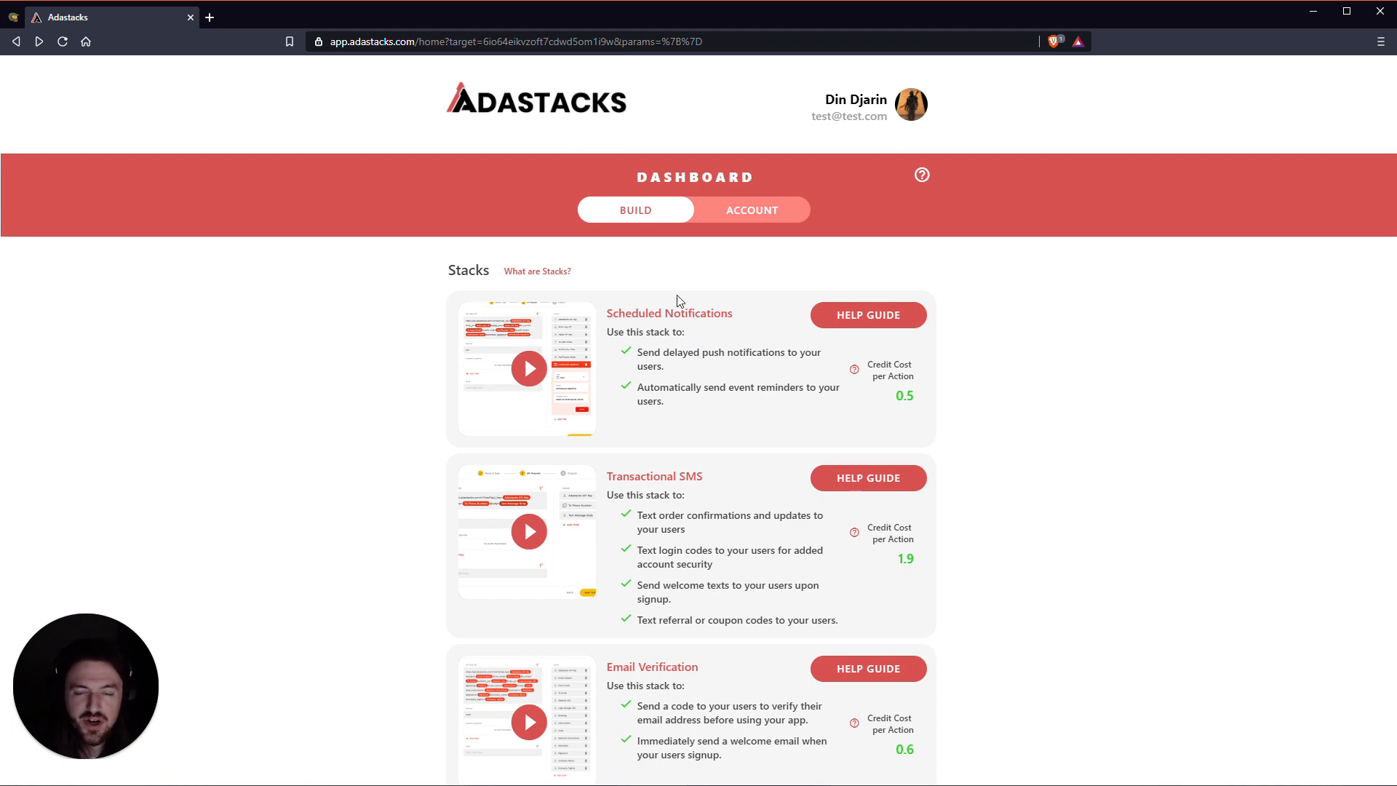
pyautogui.moveTo(495, 382)
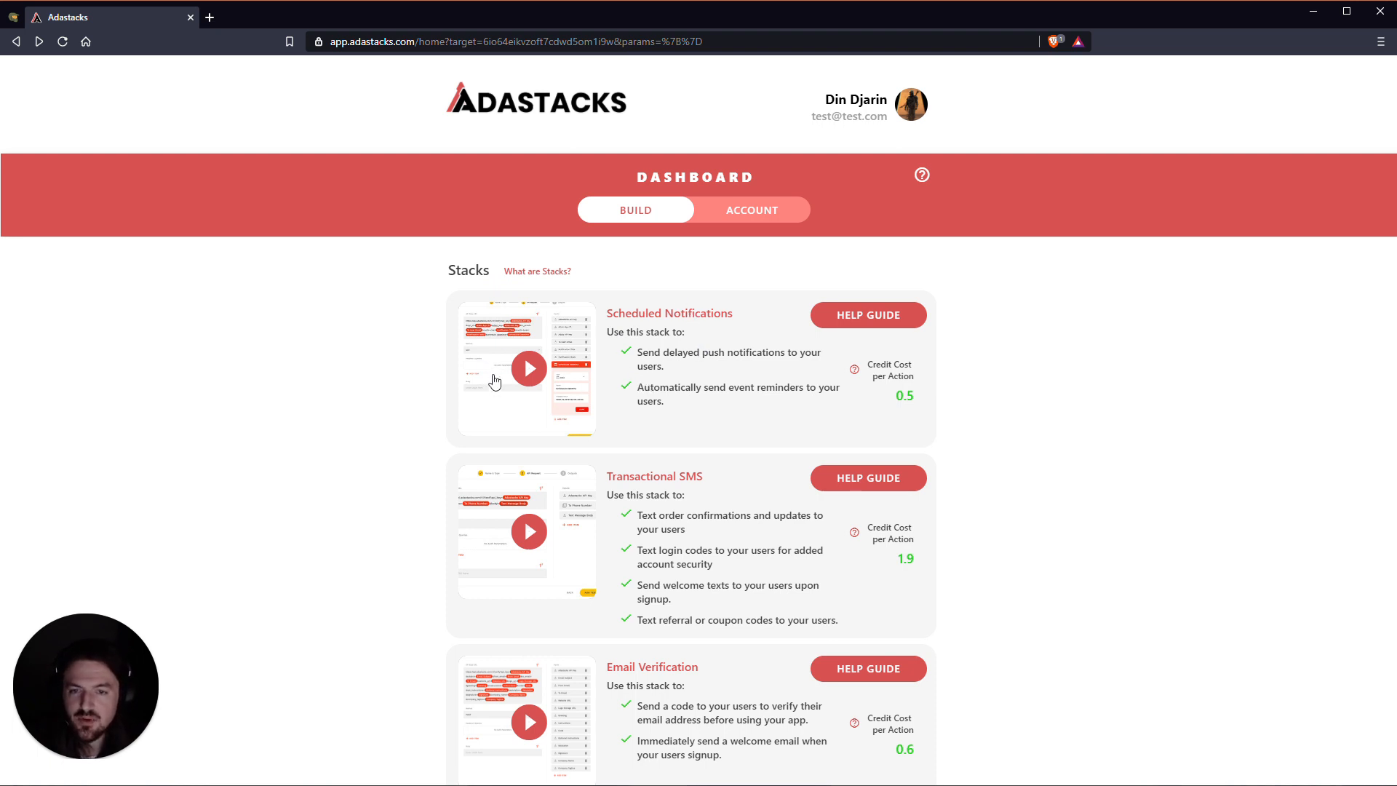
pyautogui.moveTo(511, 420)
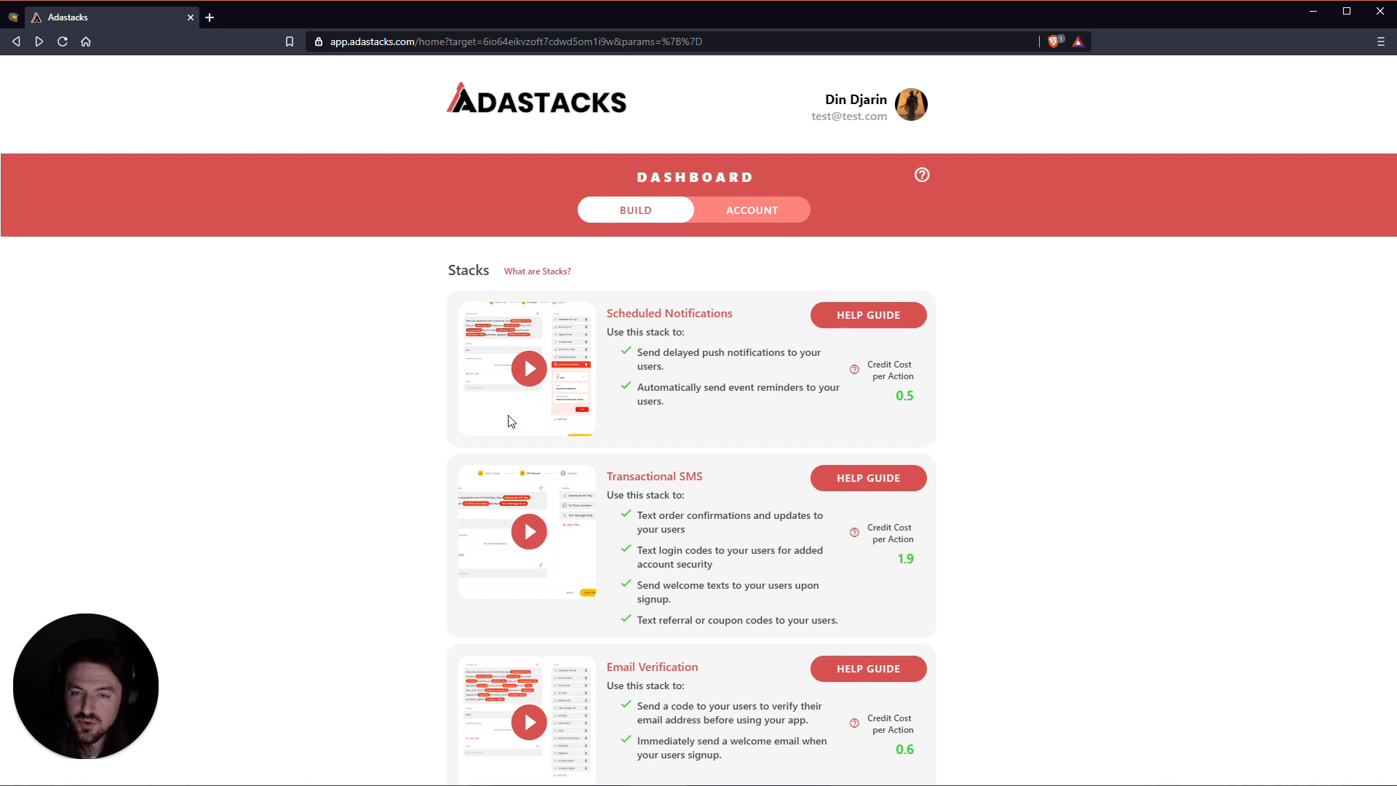
pyautogui.moveTo(658, 563)
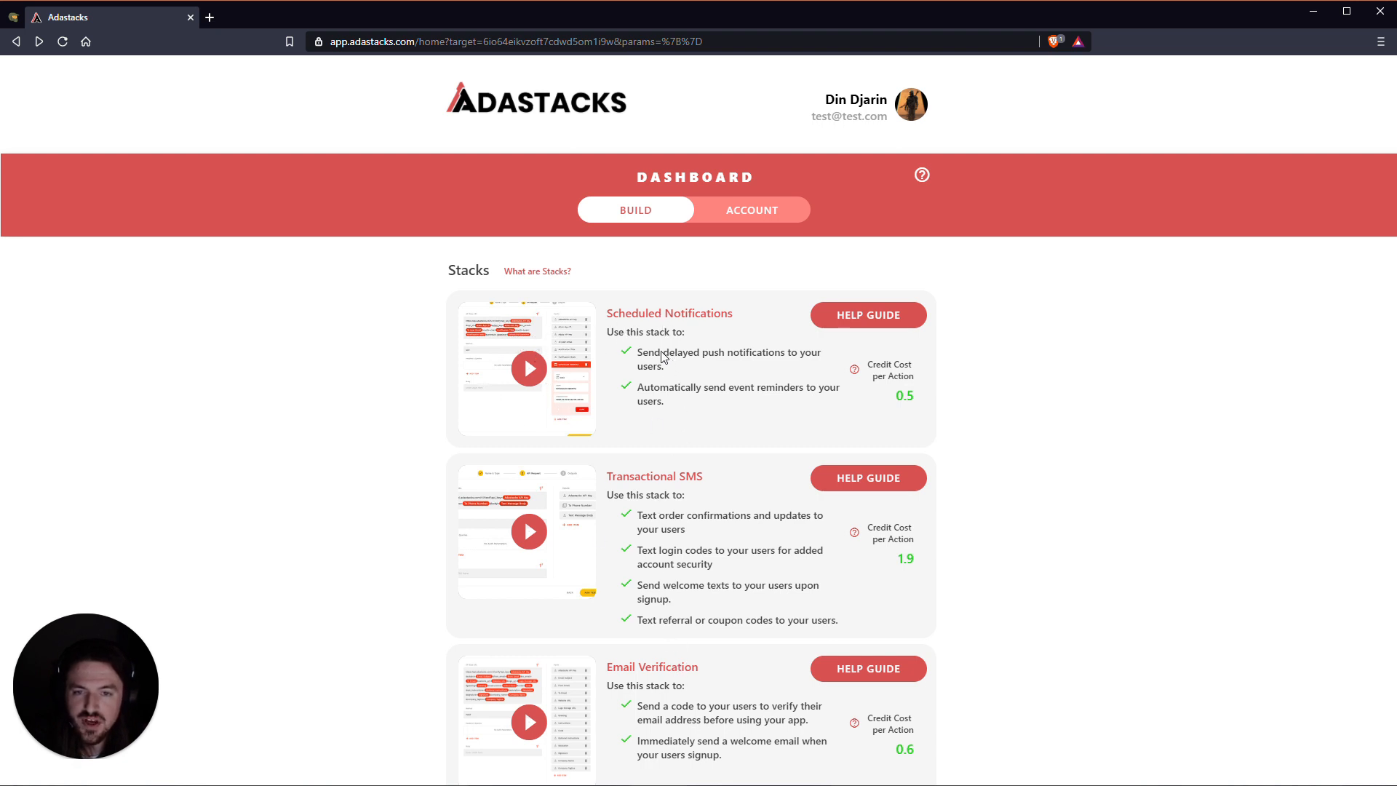
pyautogui.moveTo(713, 398)
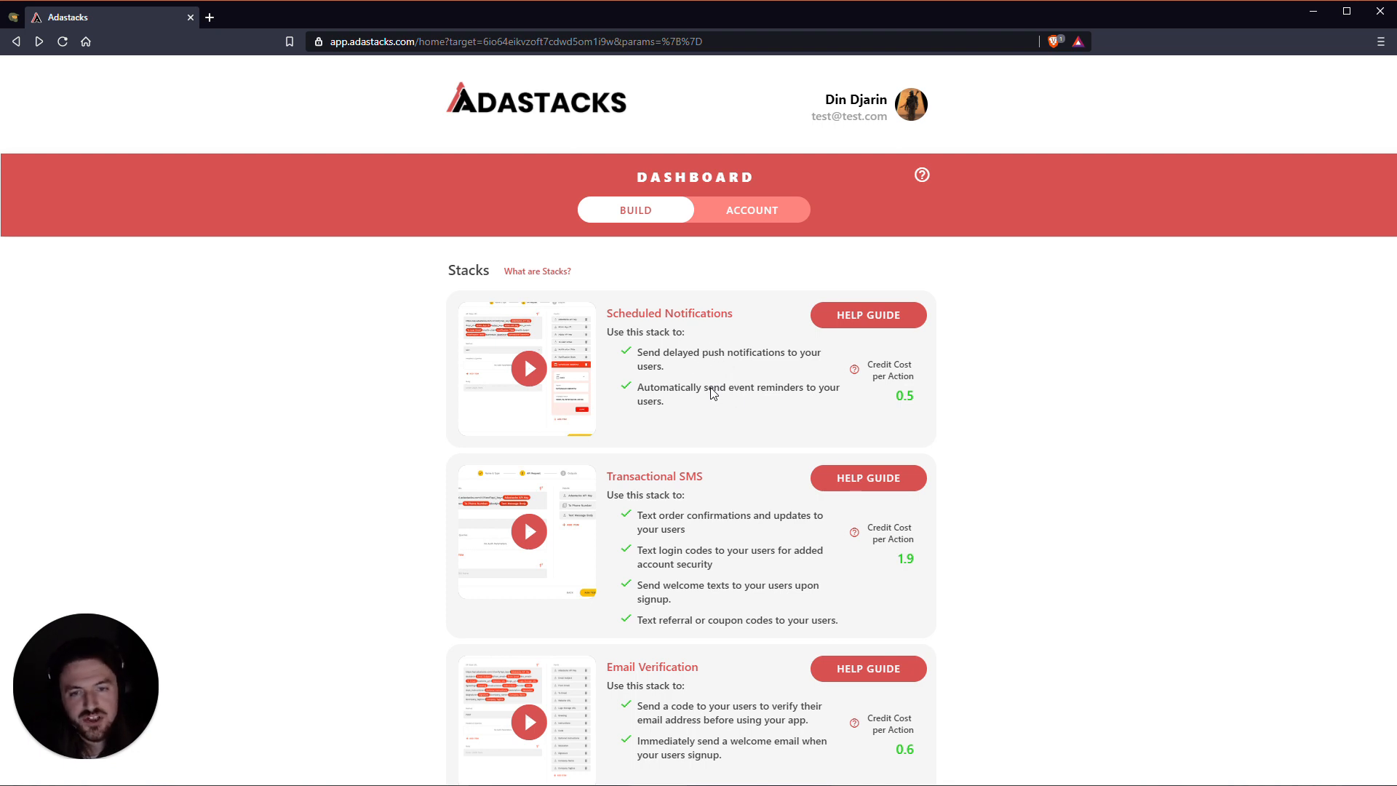
pyautogui.moveTo(663, 315)
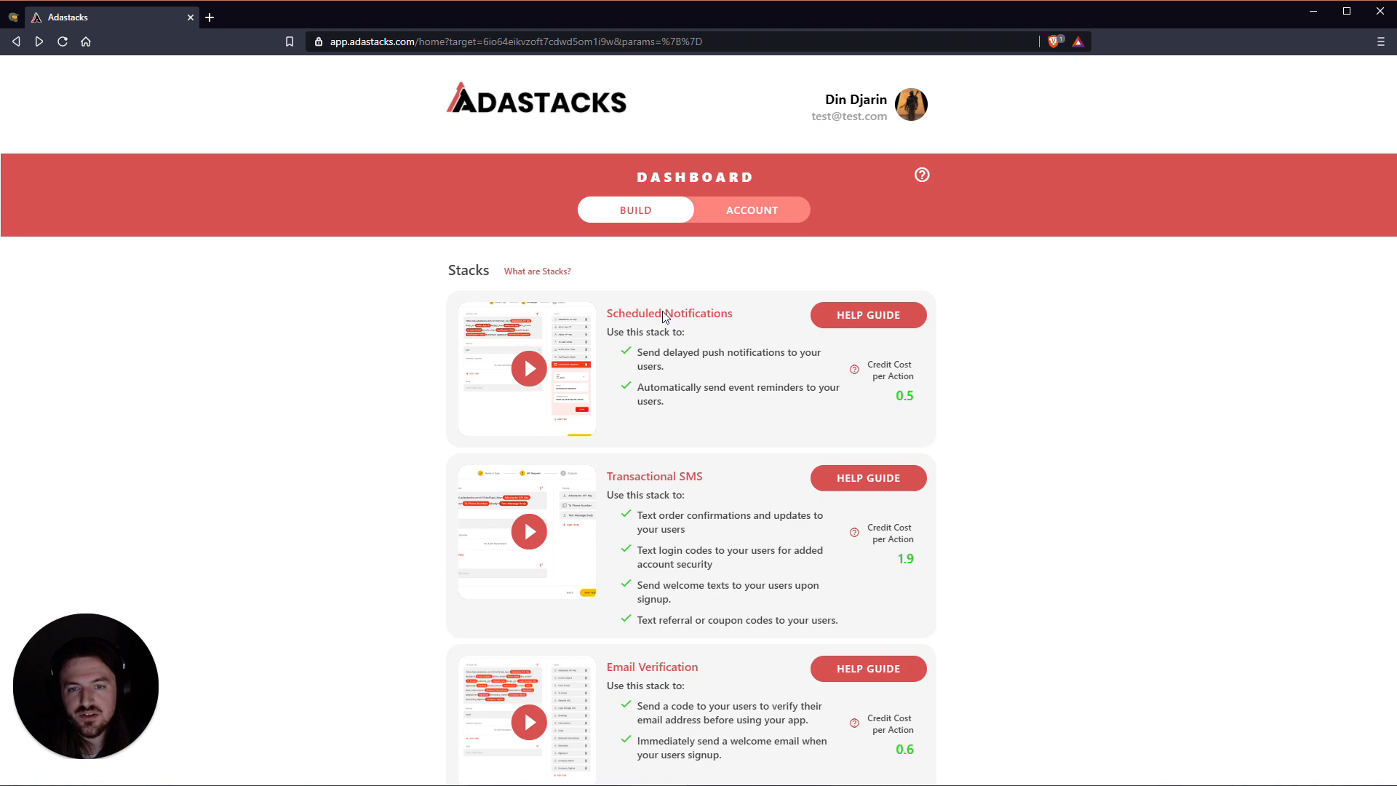
pyautogui.moveTo(705, 326)
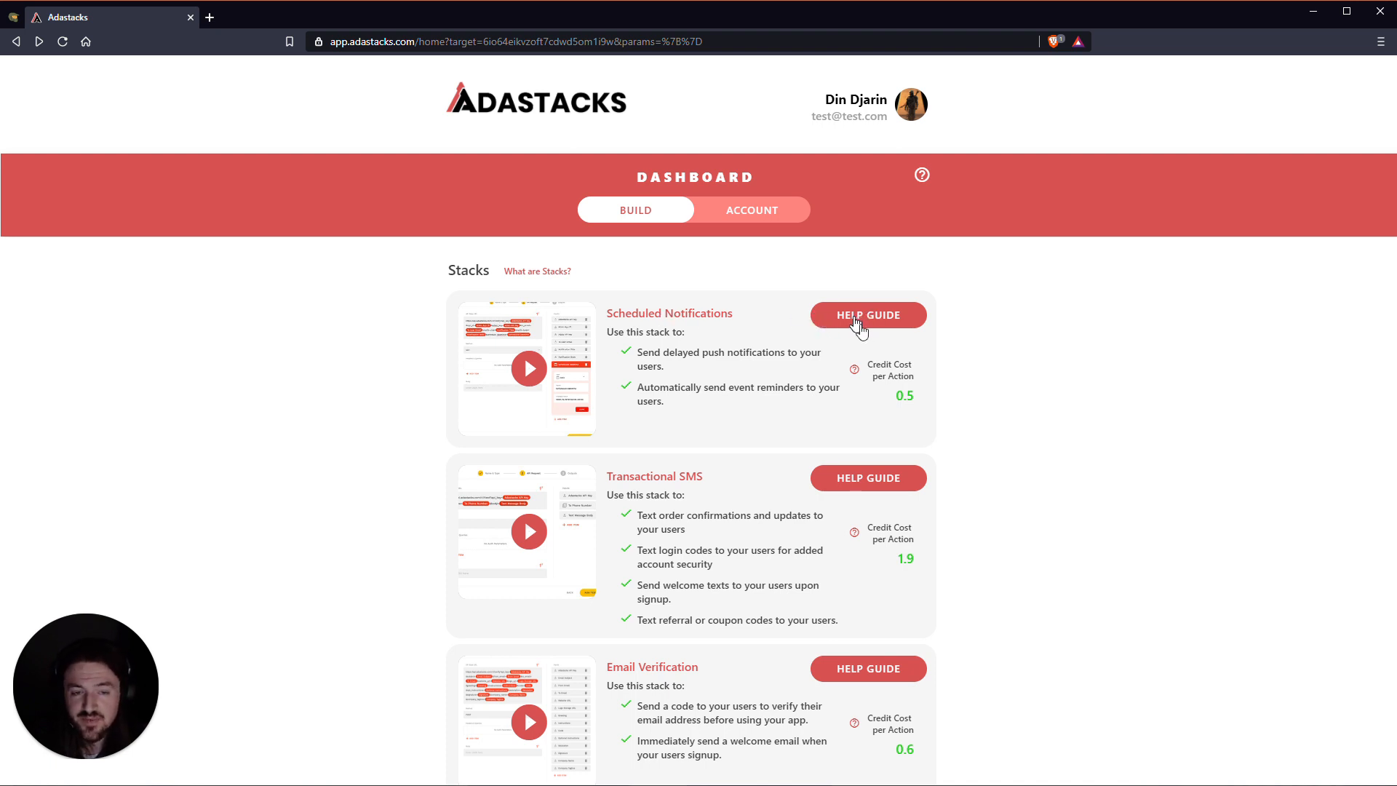
pyautogui.moveTo(898, 385)
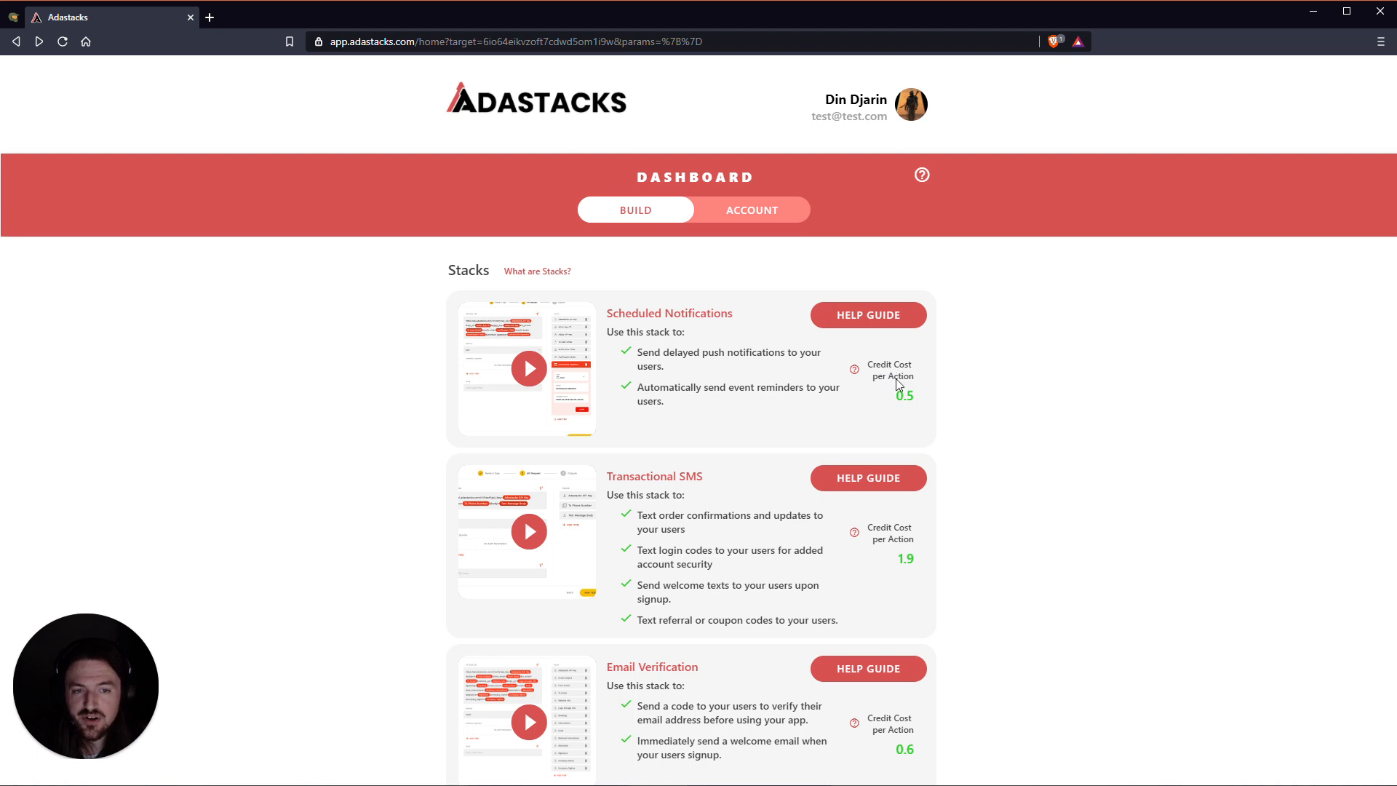
pyautogui.moveTo(896, 381)
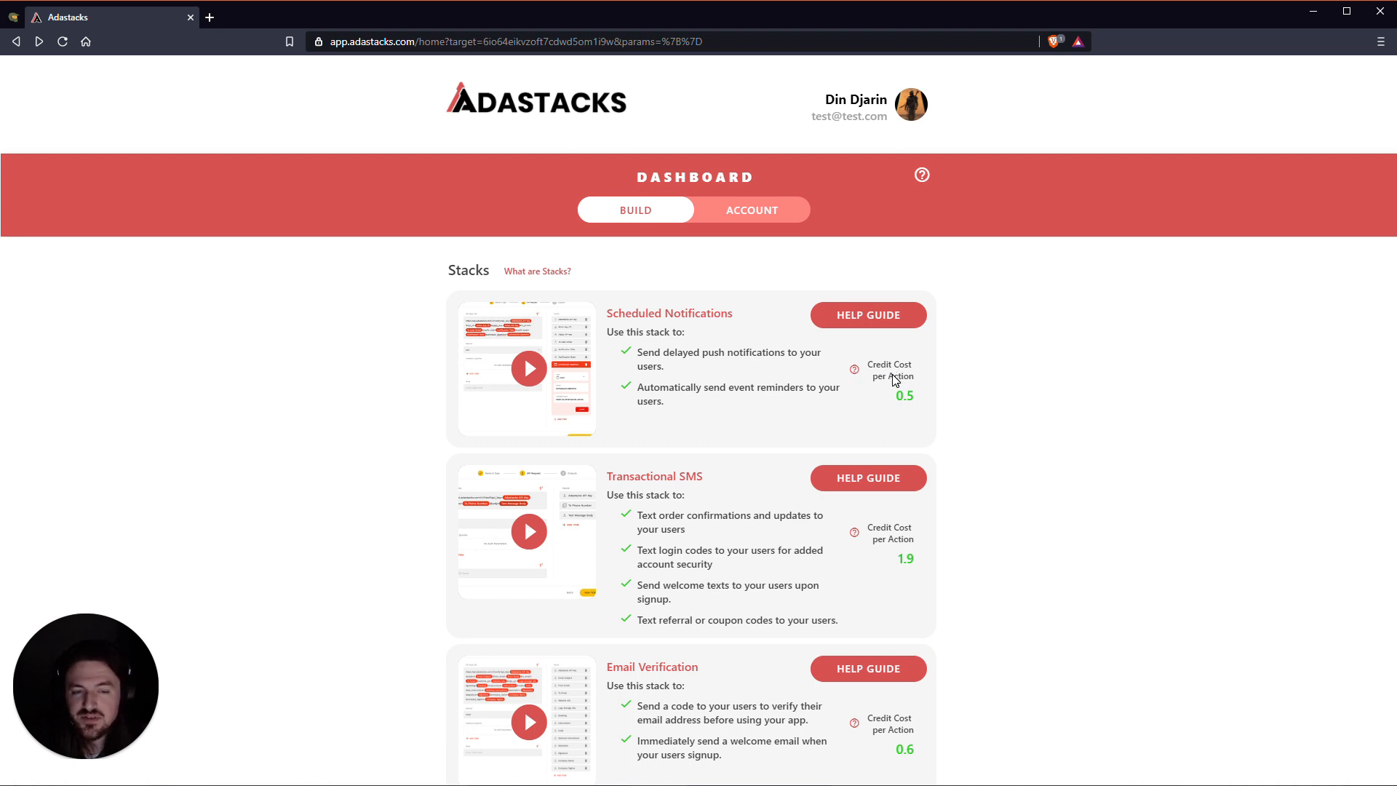
pyautogui.moveTo(896, 379)
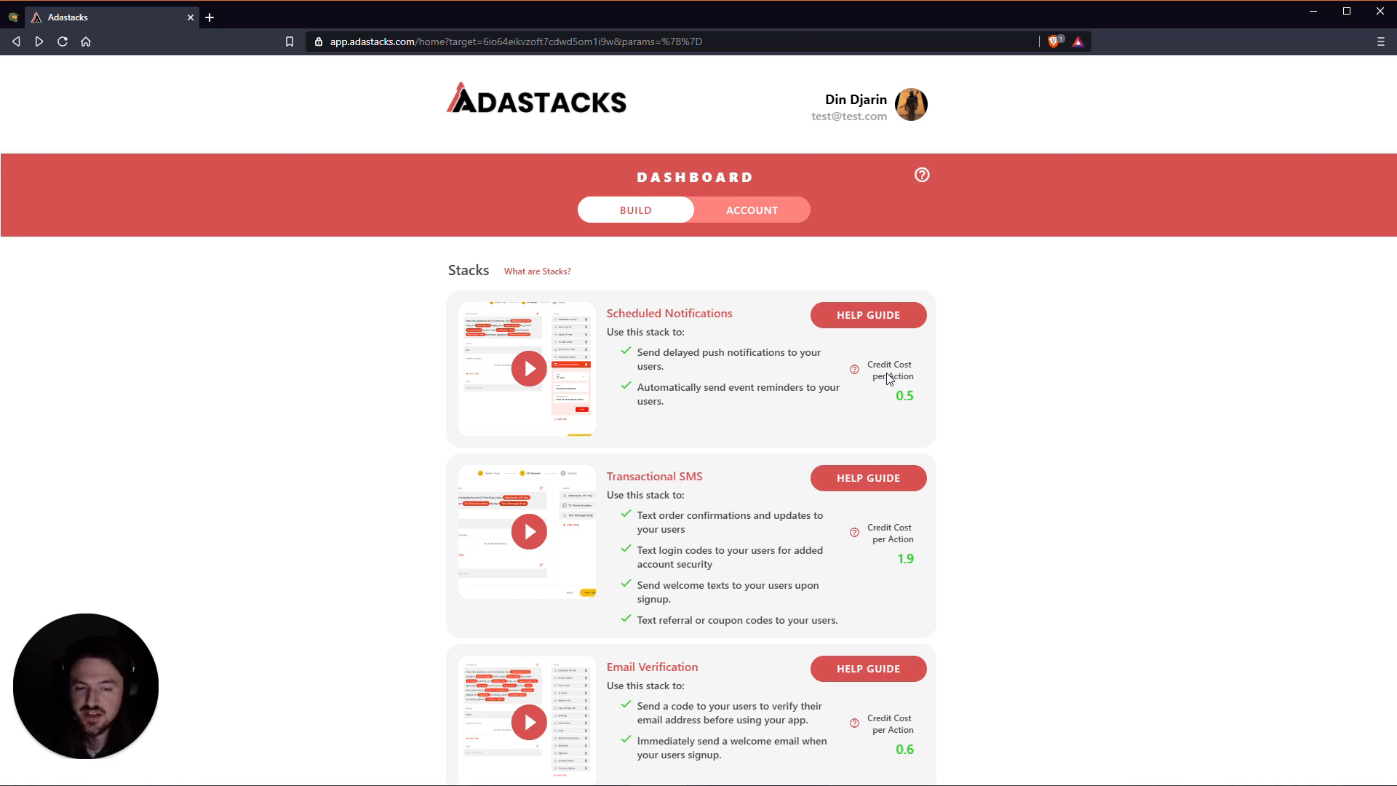
pyautogui.moveTo(883, 428)
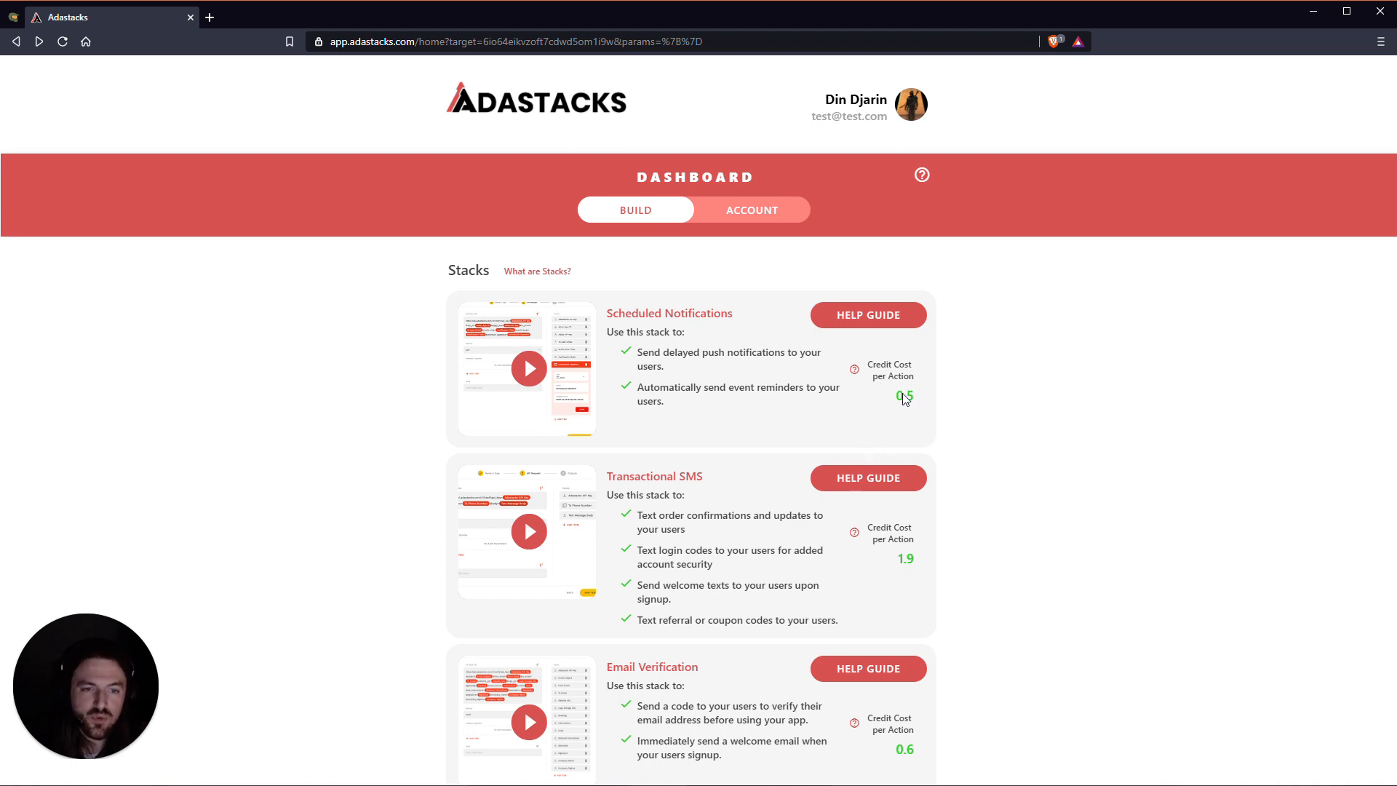
pyautogui.moveTo(914, 565)
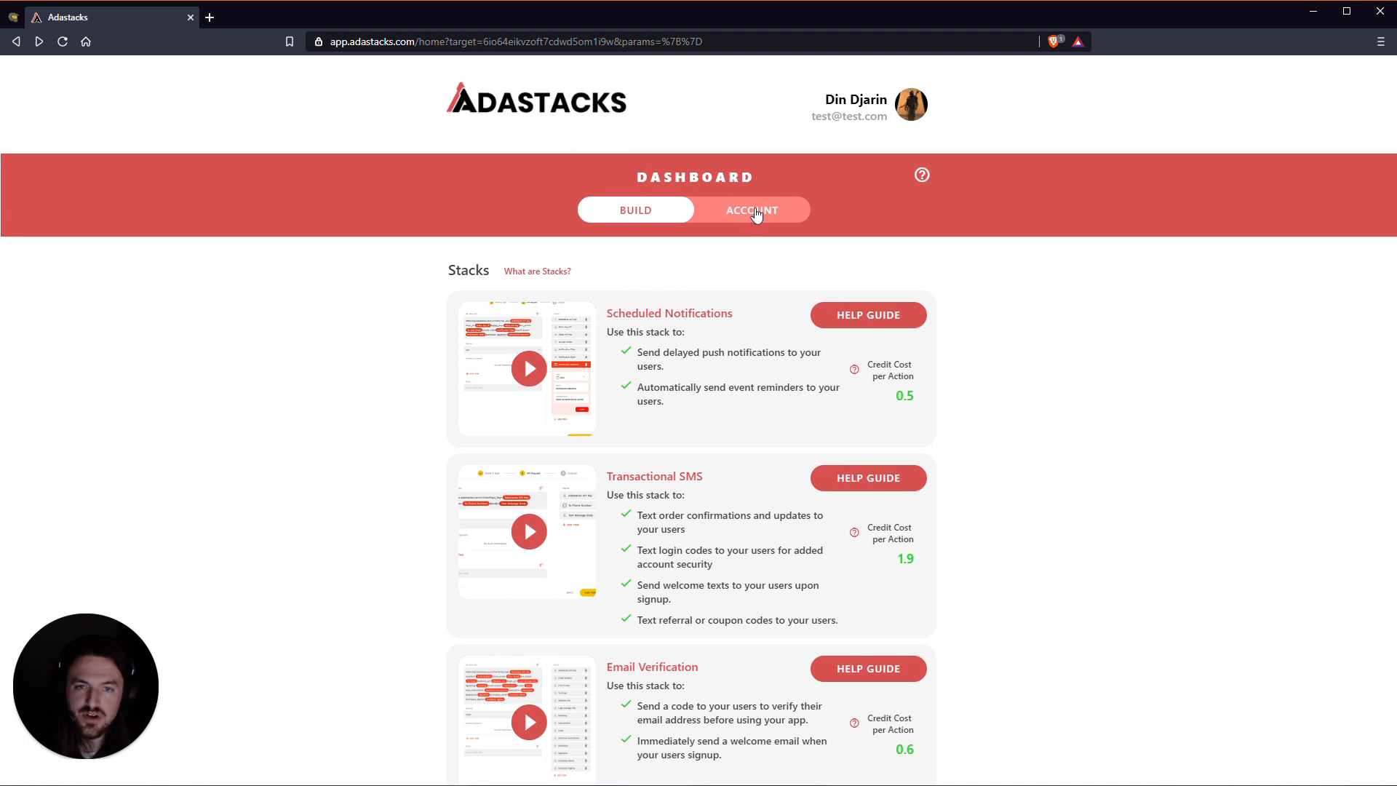
# - Open the Account tab showing API key, Free plan, 3 of 50 credits and verified emails
pyautogui.click(751, 210)
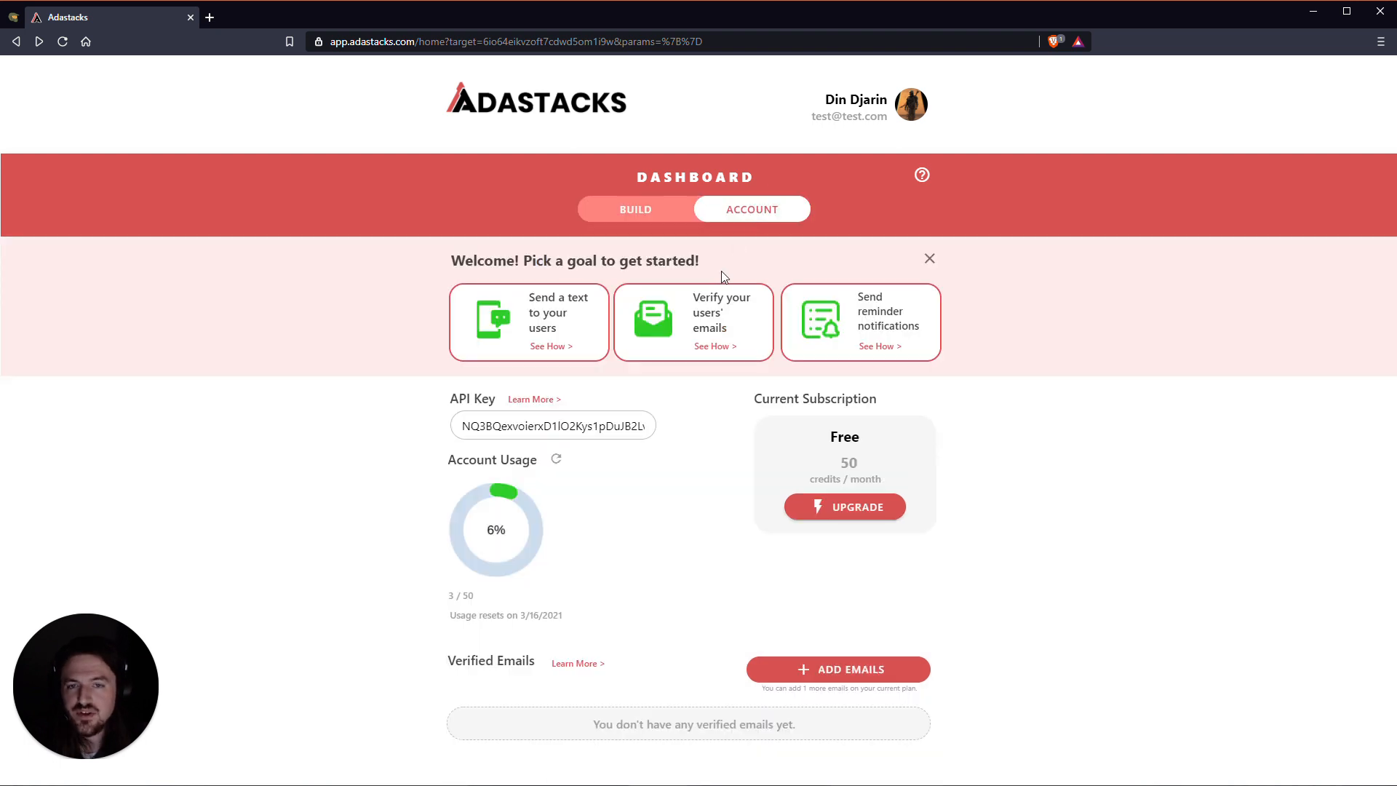
pyautogui.moveTo(539, 341)
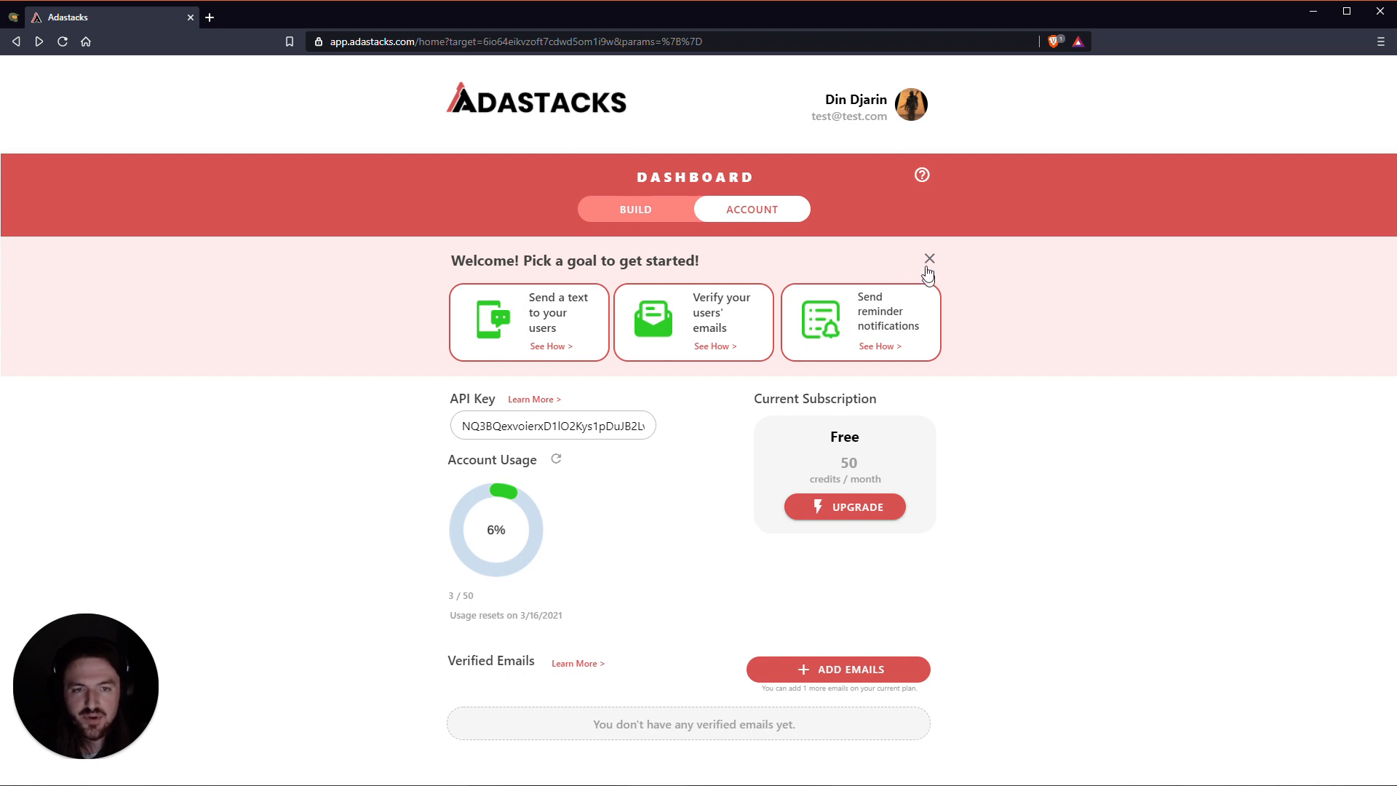
pyautogui.moveTo(858, 326)
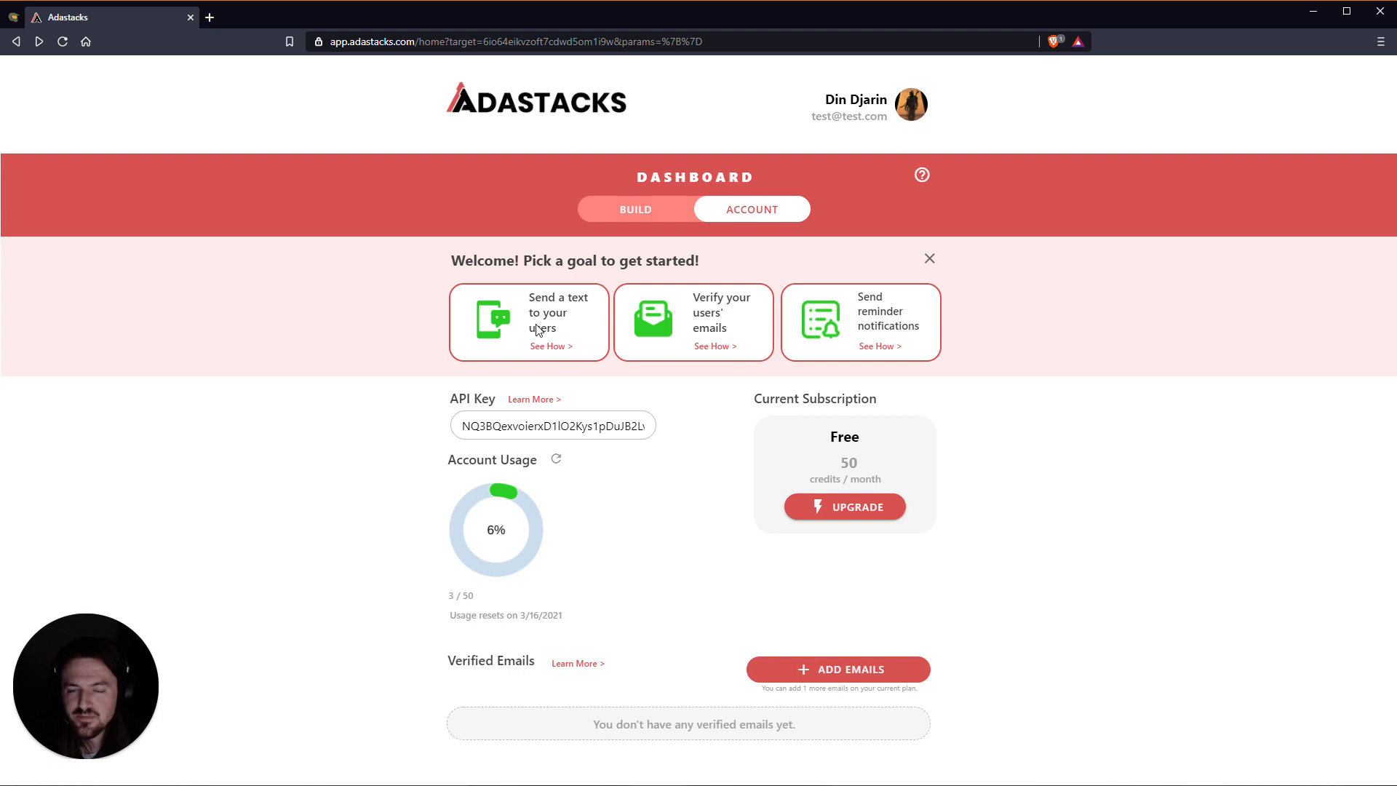
pyautogui.moveTo(870, 344)
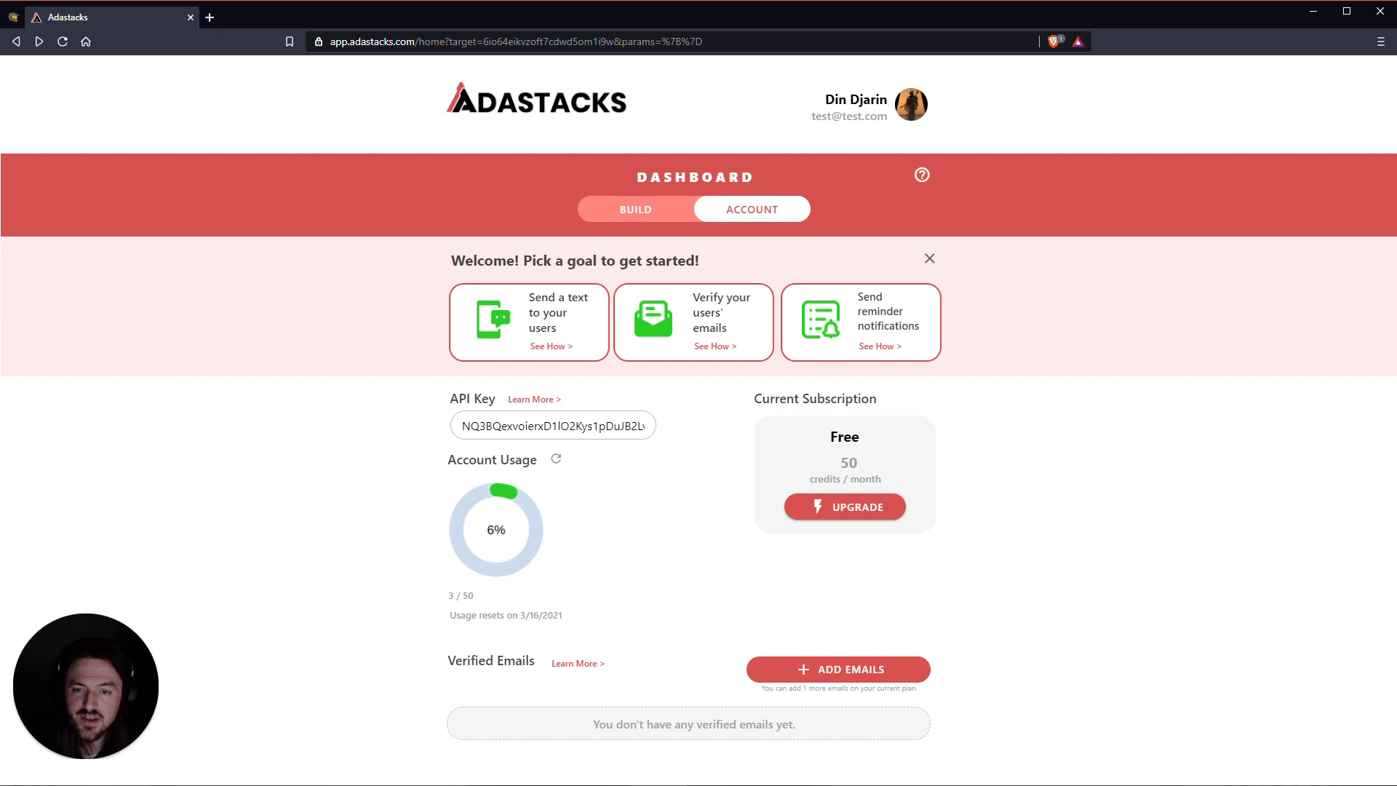
pyautogui.rightClick(552, 425)
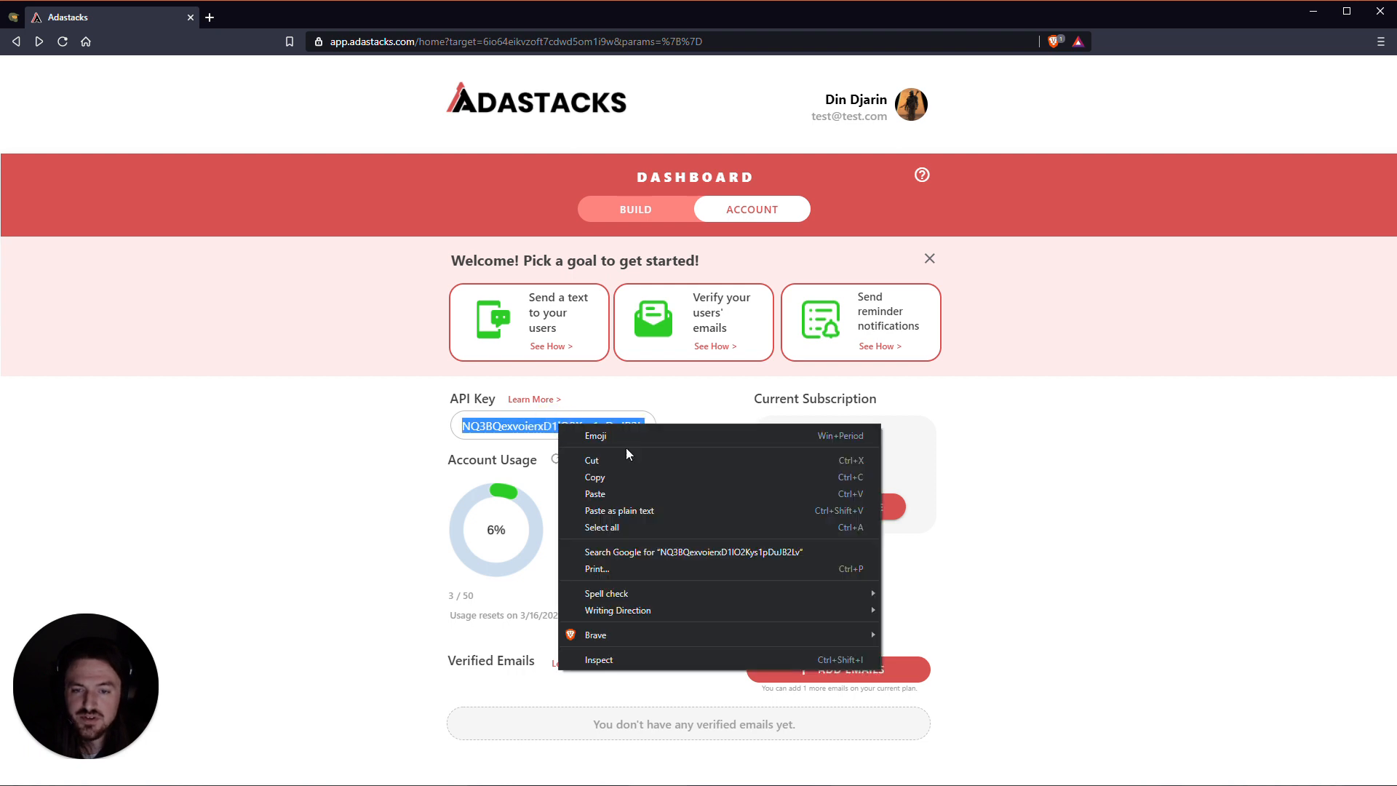
pyautogui.click(802, 427)
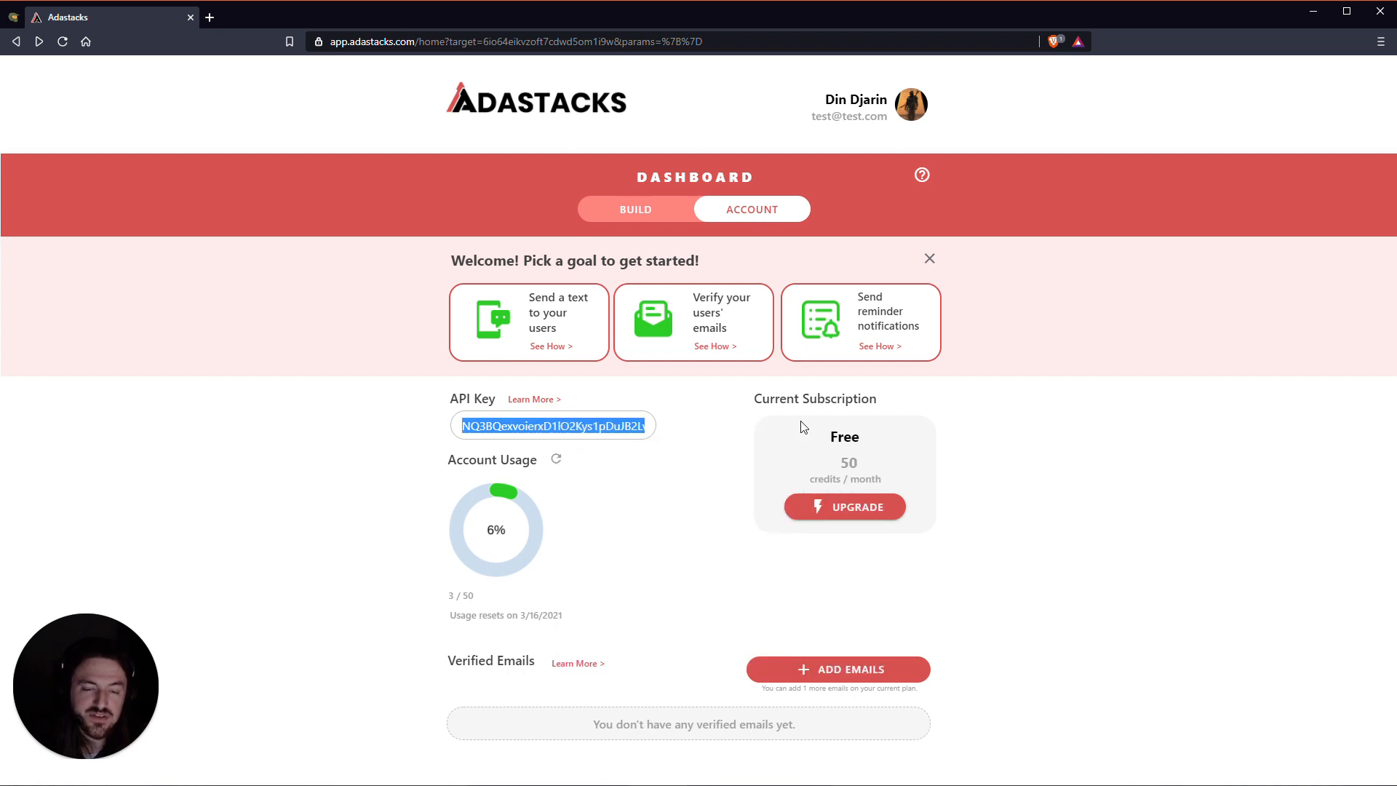
pyautogui.moveTo(678, 385)
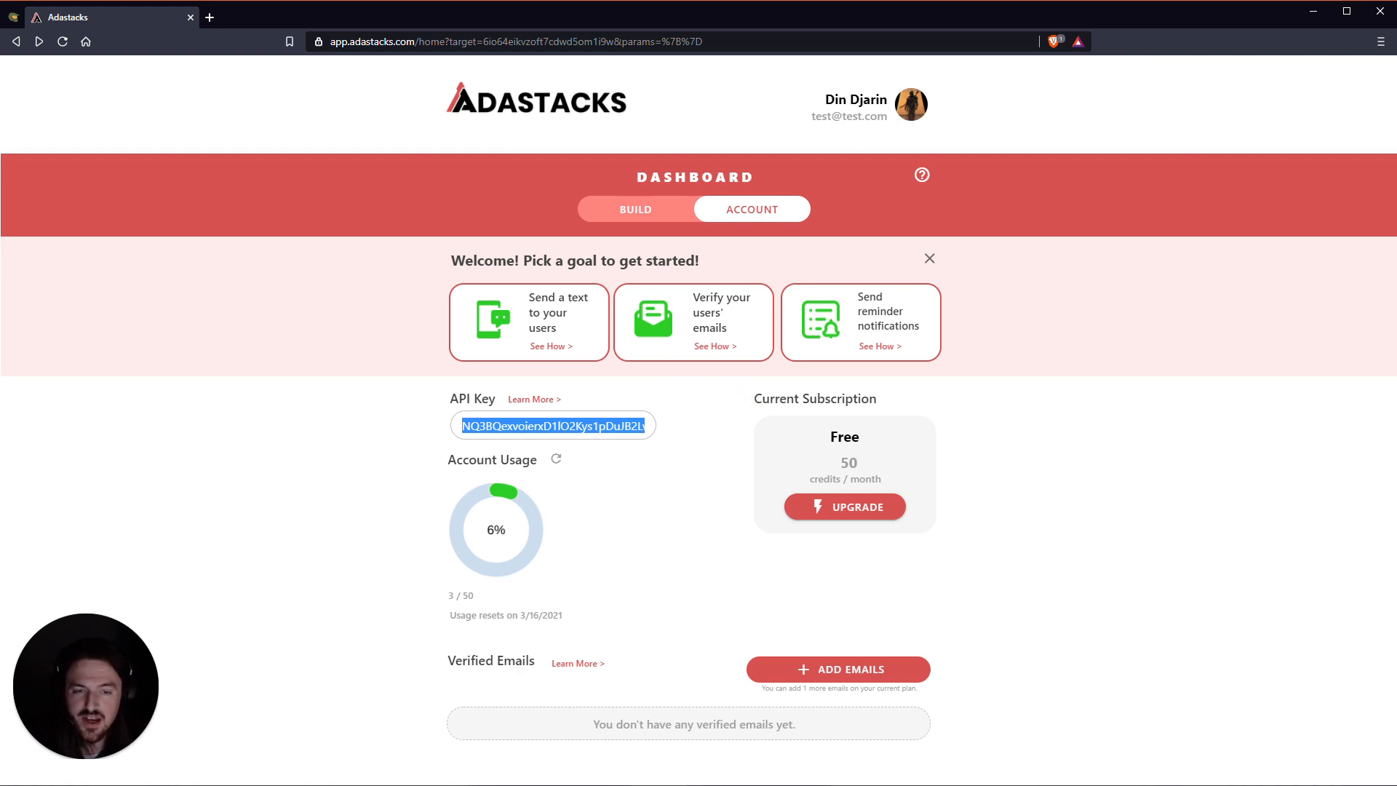
pyautogui.moveTo(810, 429)
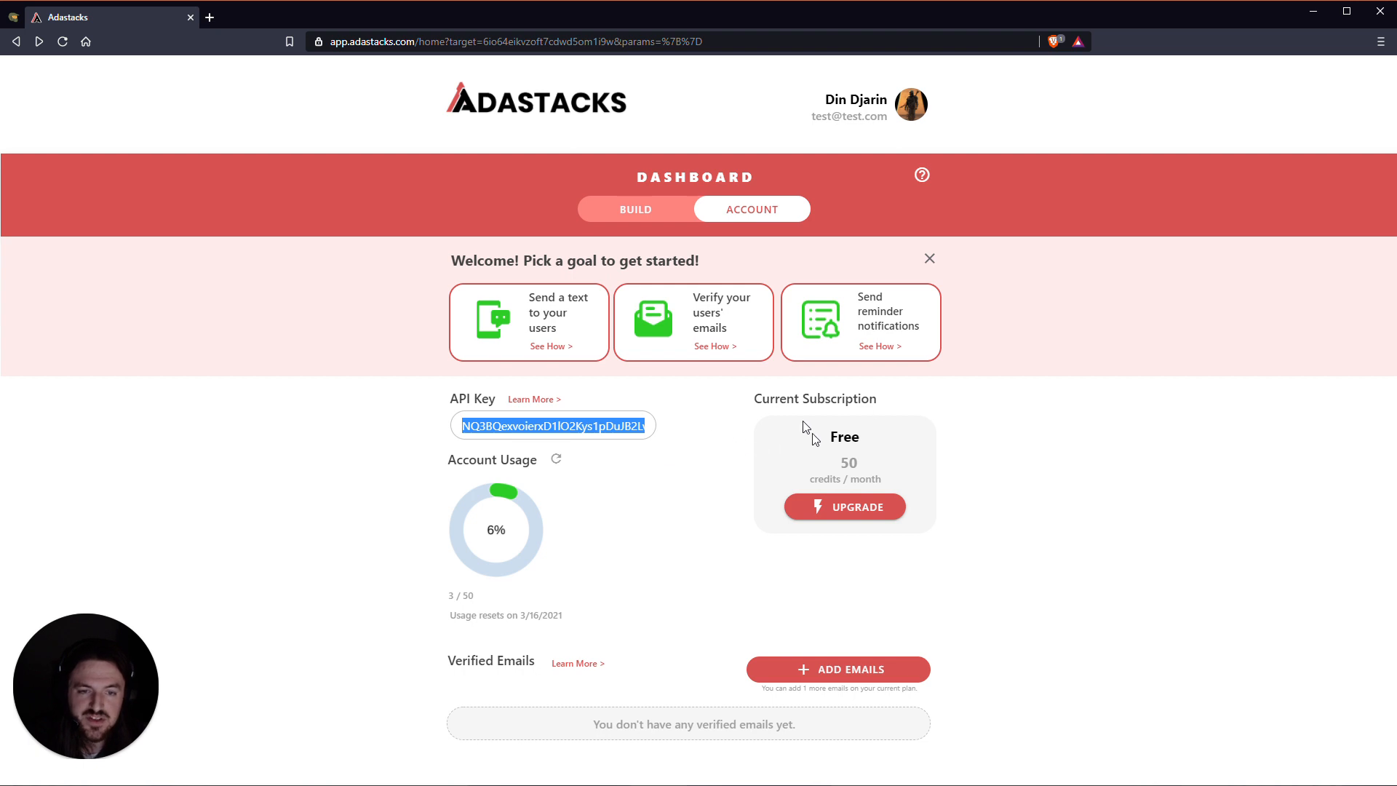
pyautogui.moveTo(853, 507)
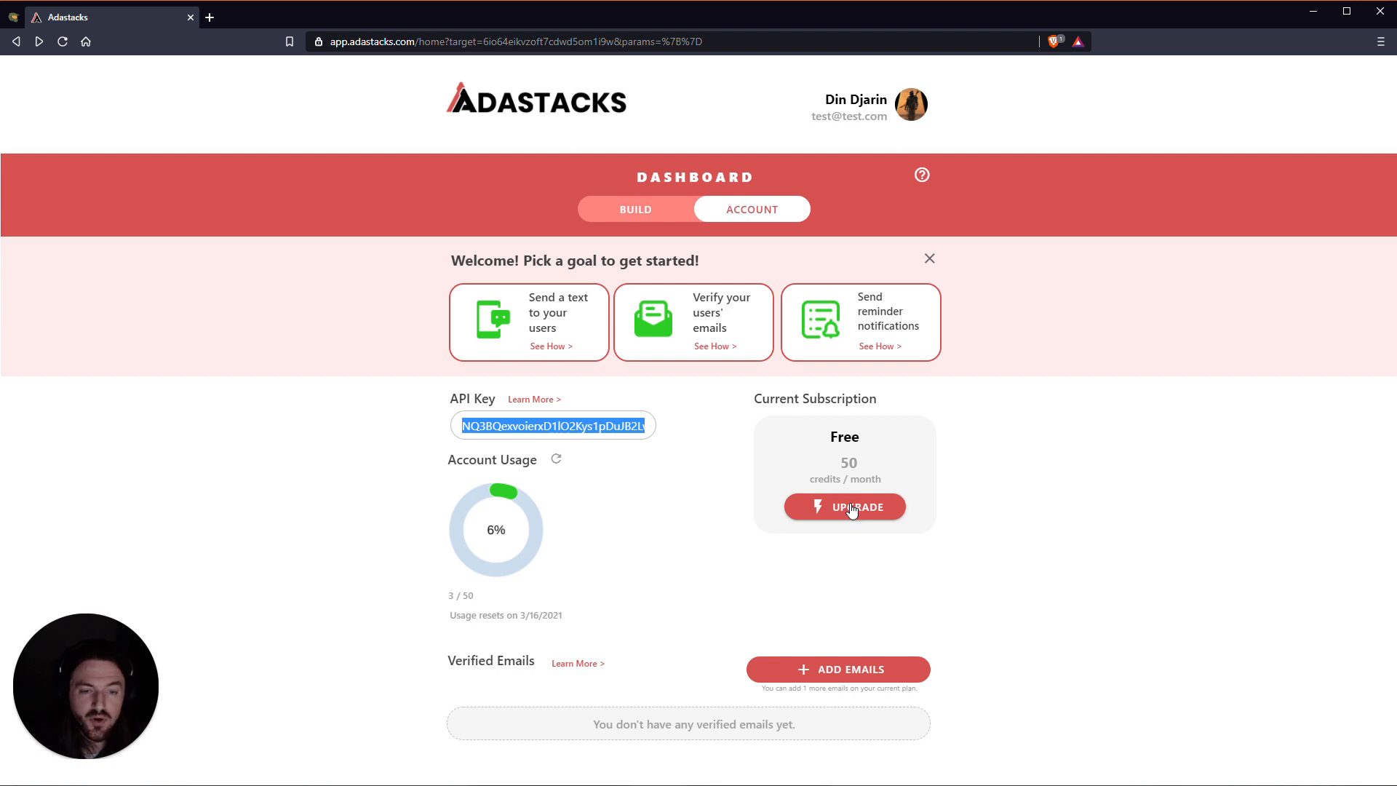
pyautogui.moveTo(885, 535)
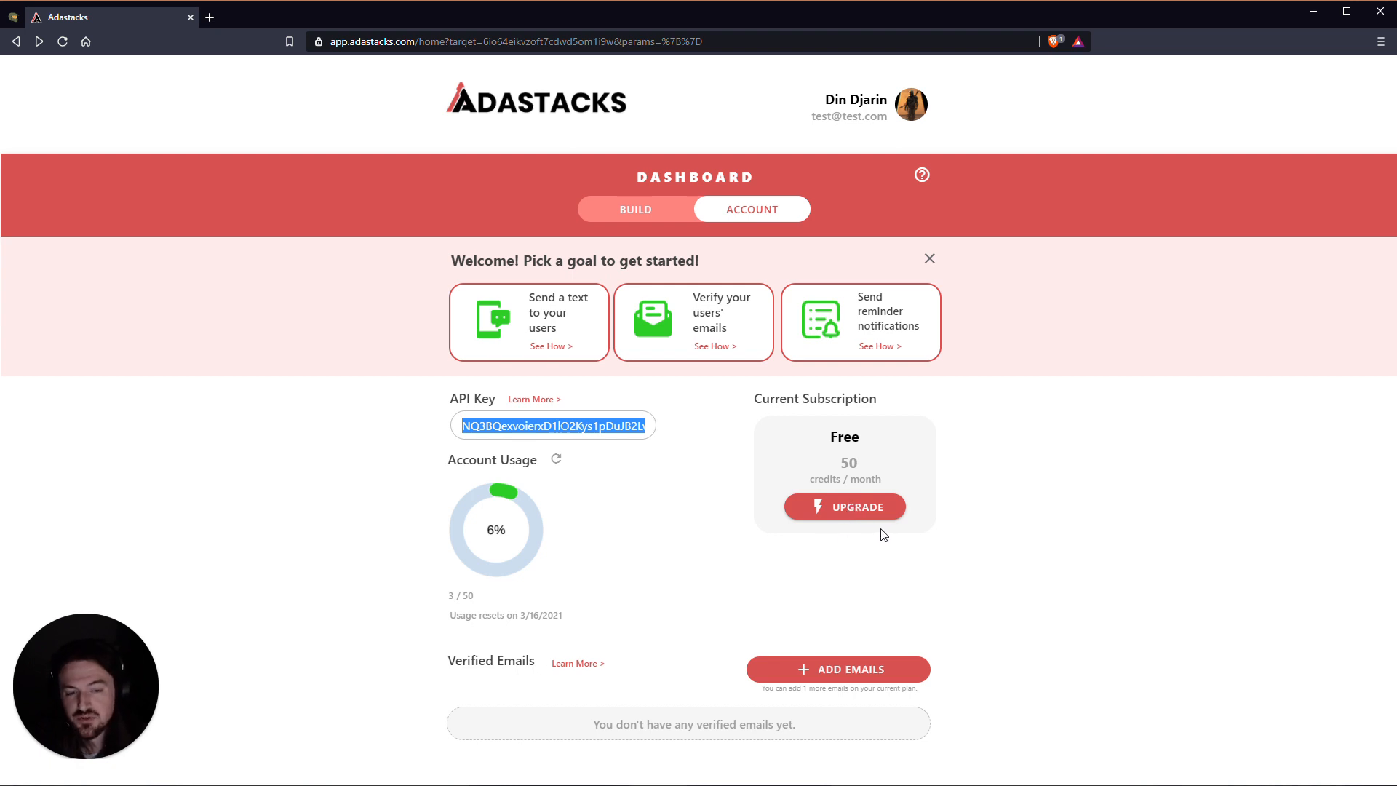
pyautogui.moveTo(858, 535)
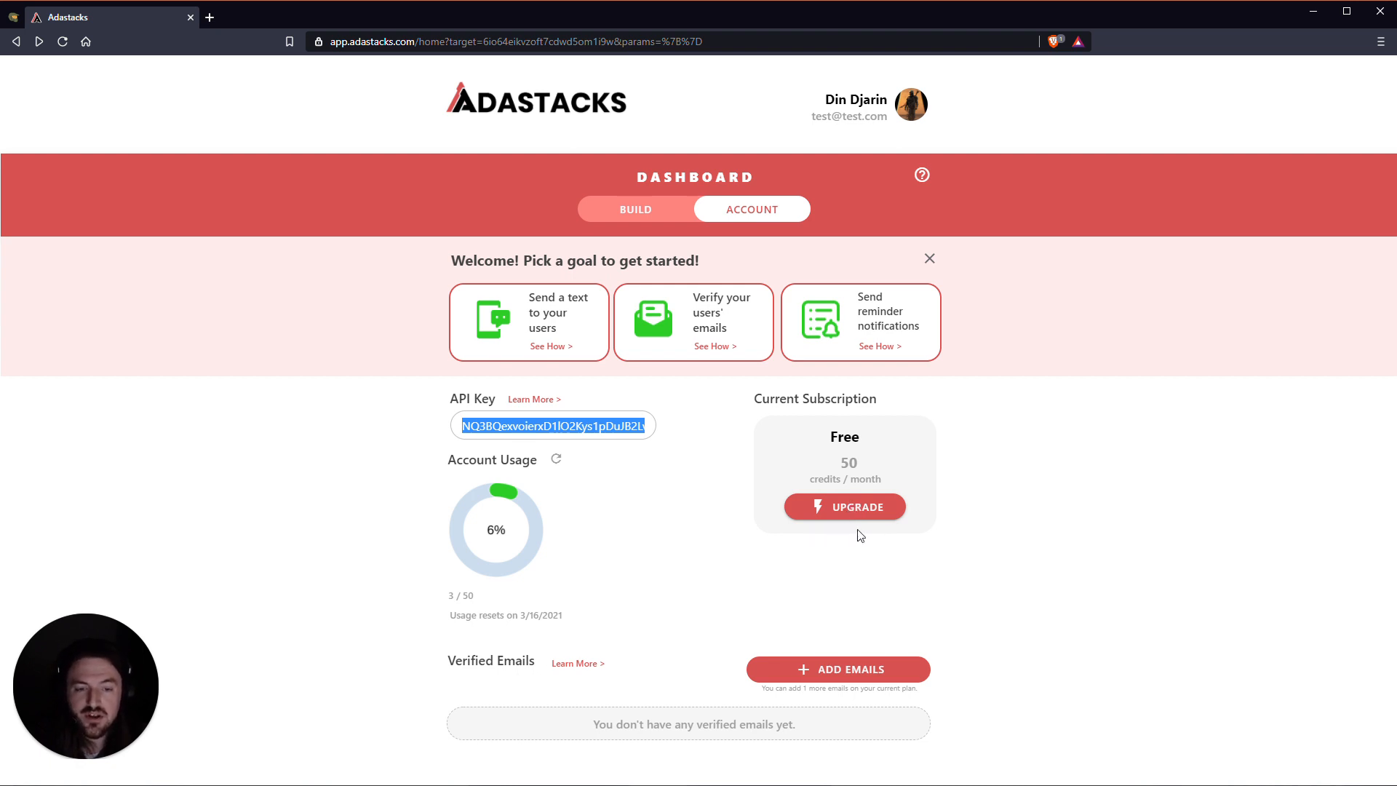
pyautogui.moveTo(848, 532)
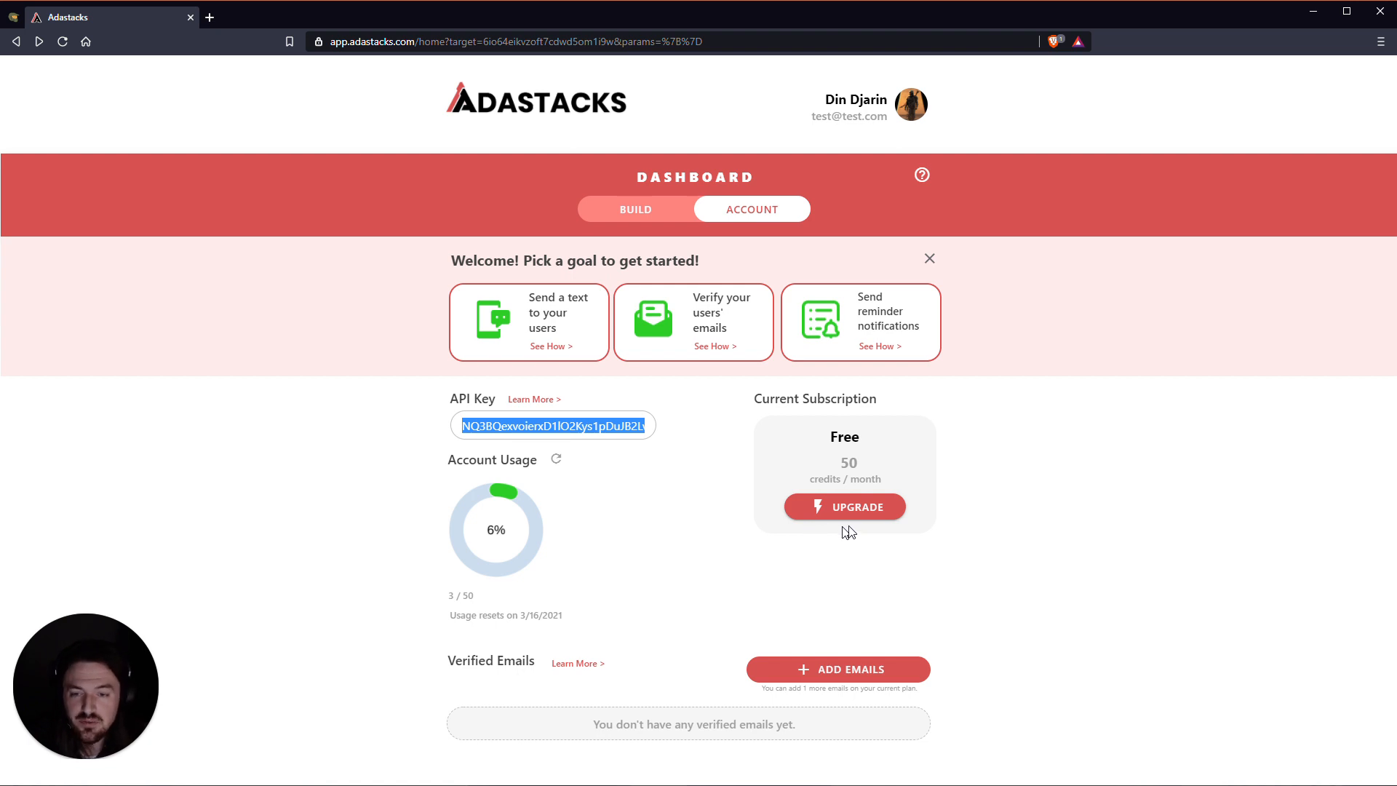
pyautogui.moveTo(504, 489)
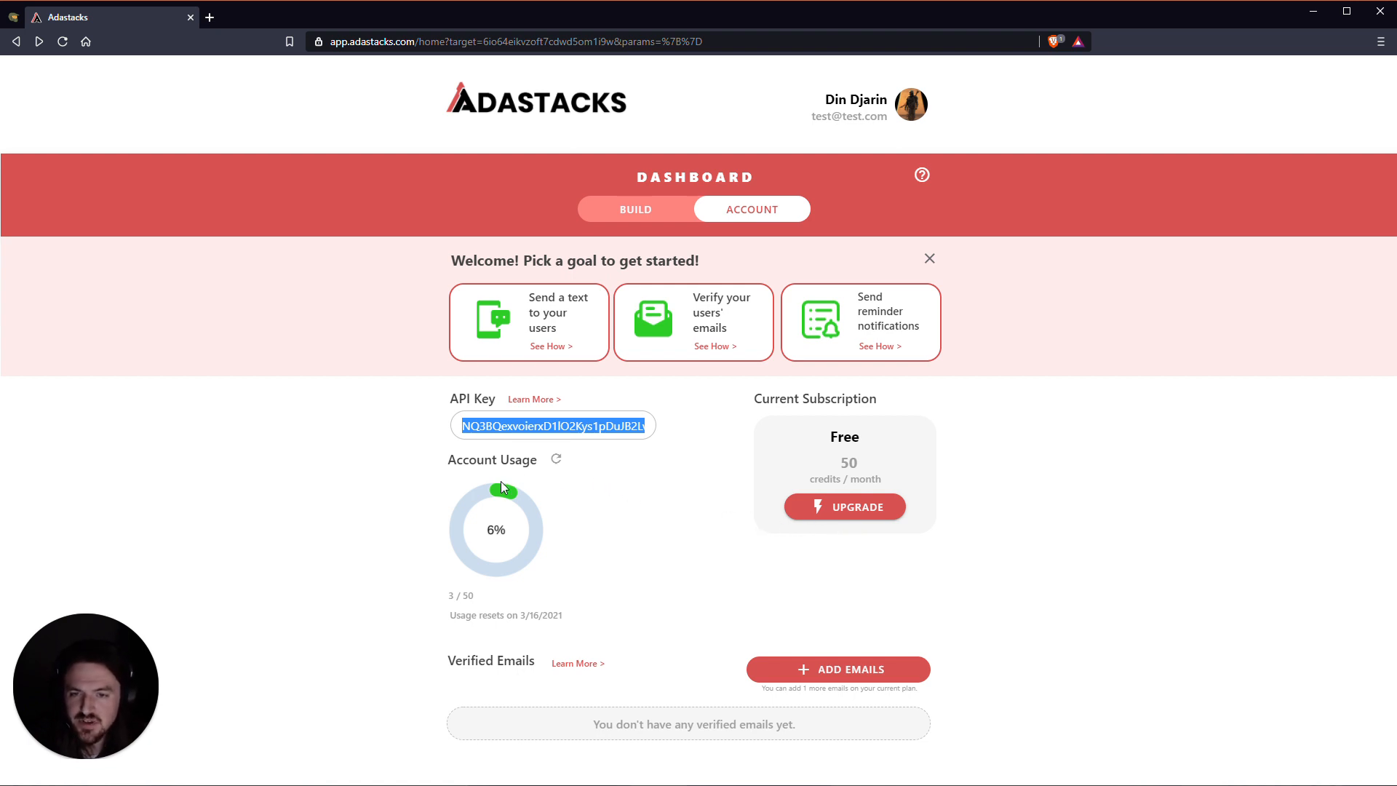
pyautogui.moveTo(530, 561)
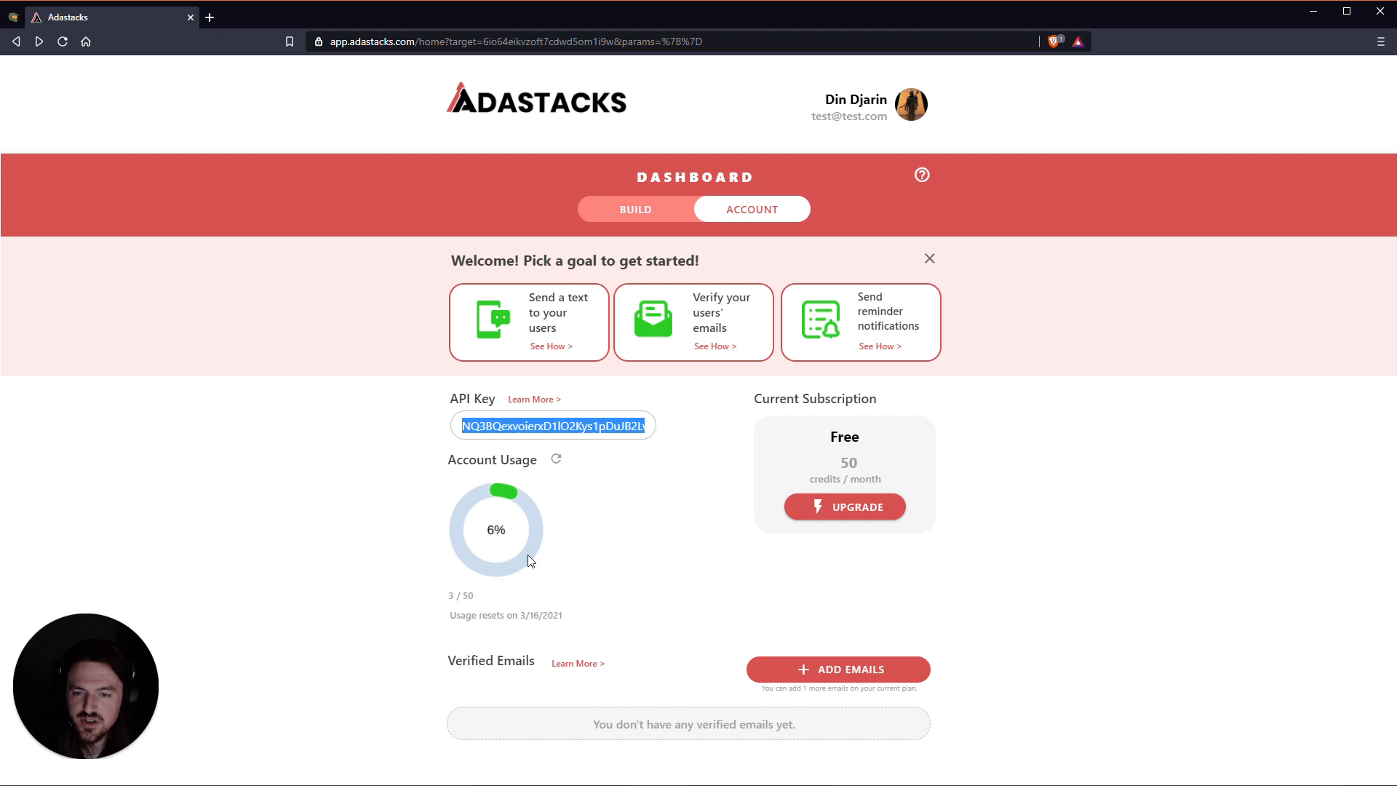
pyautogui.moveTo(515, 548)
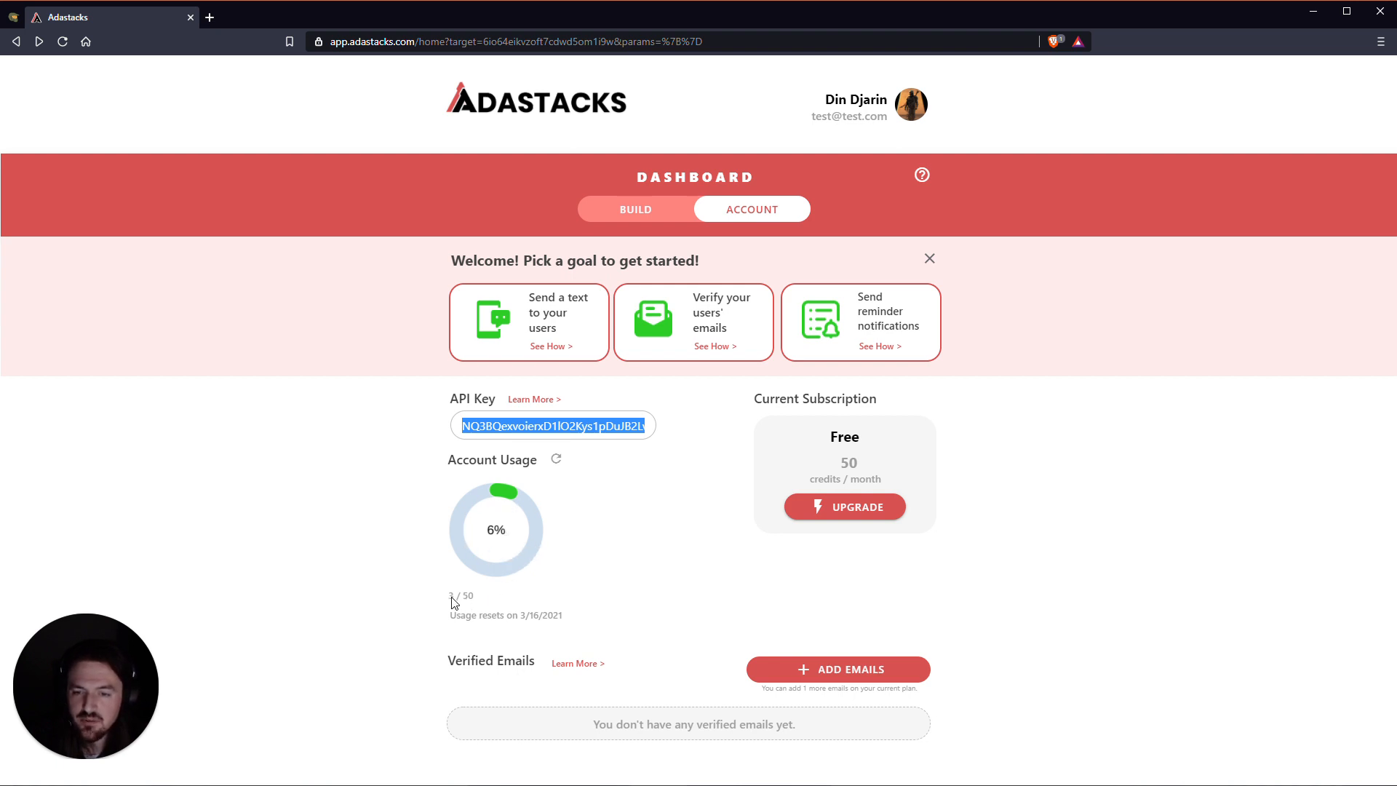
pyautogui.moveTo(490, 602)
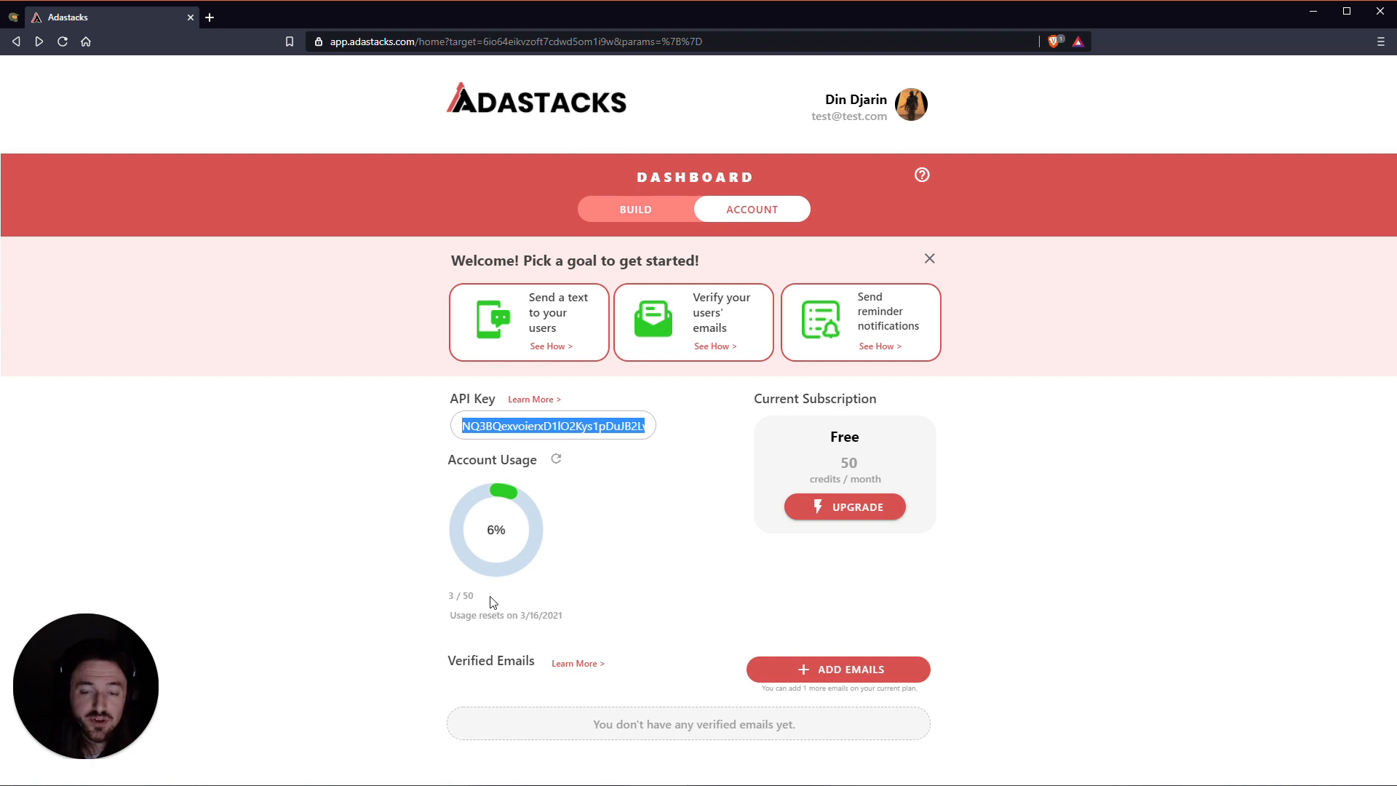
pyautogui.moveTo(507, 627)
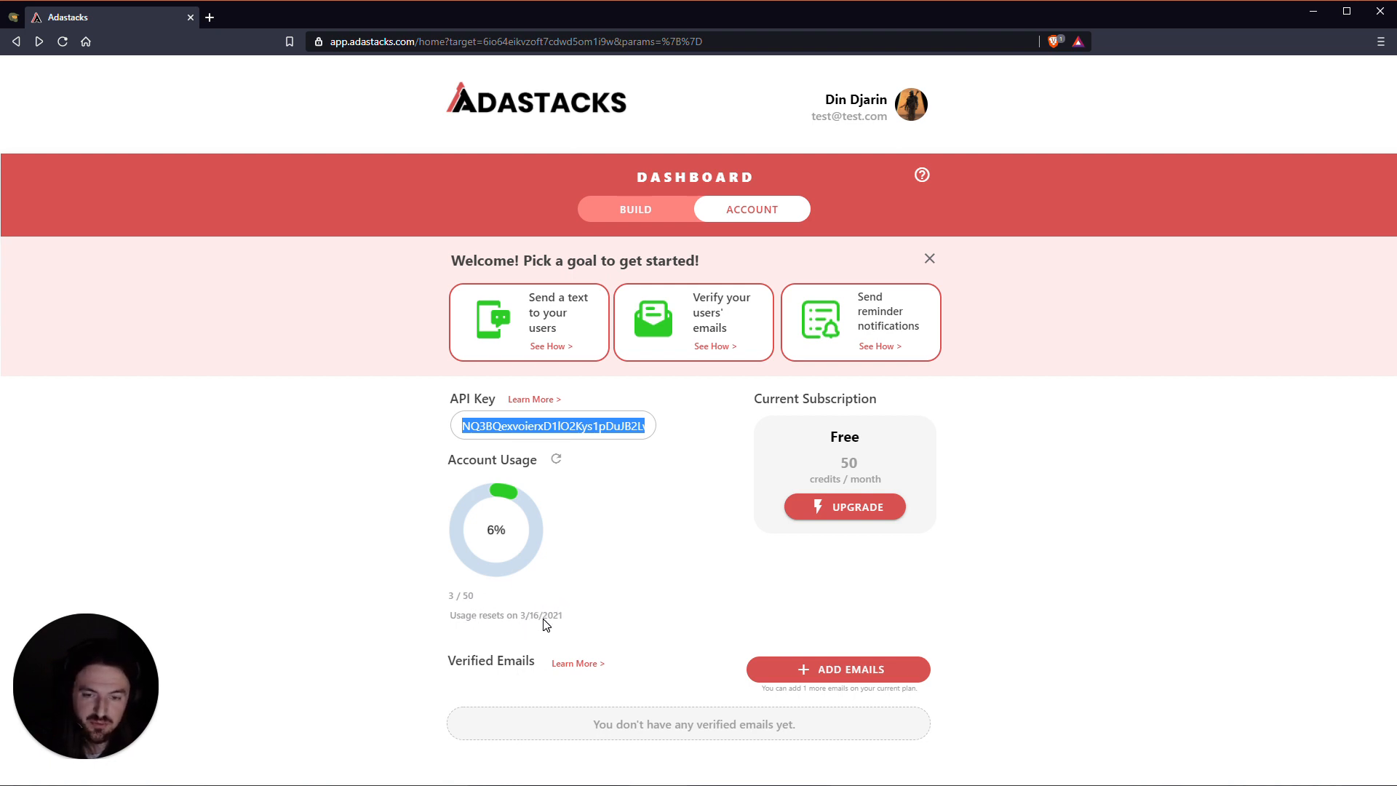
pyautogui.moveTo(596, 634)
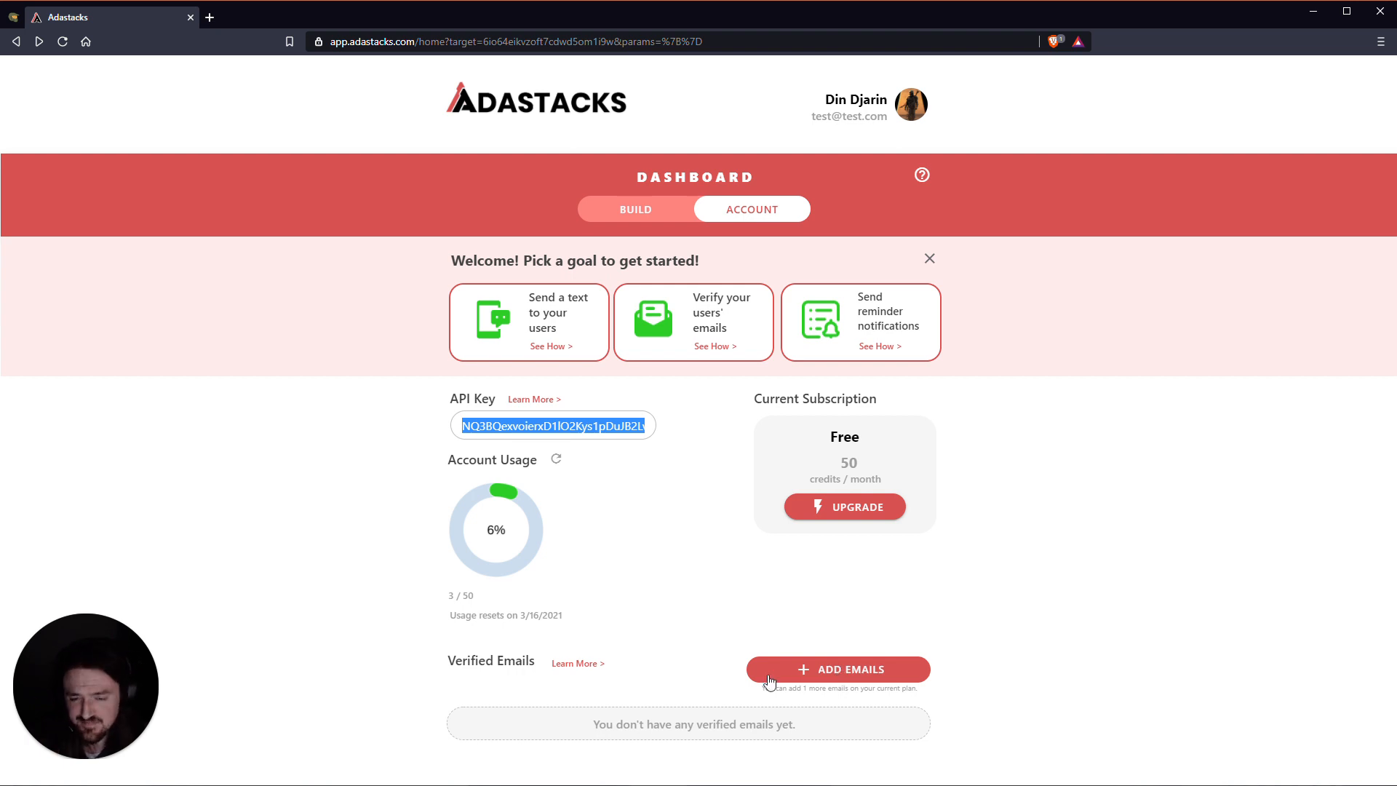
pyautogui.moveTo(674, 612)
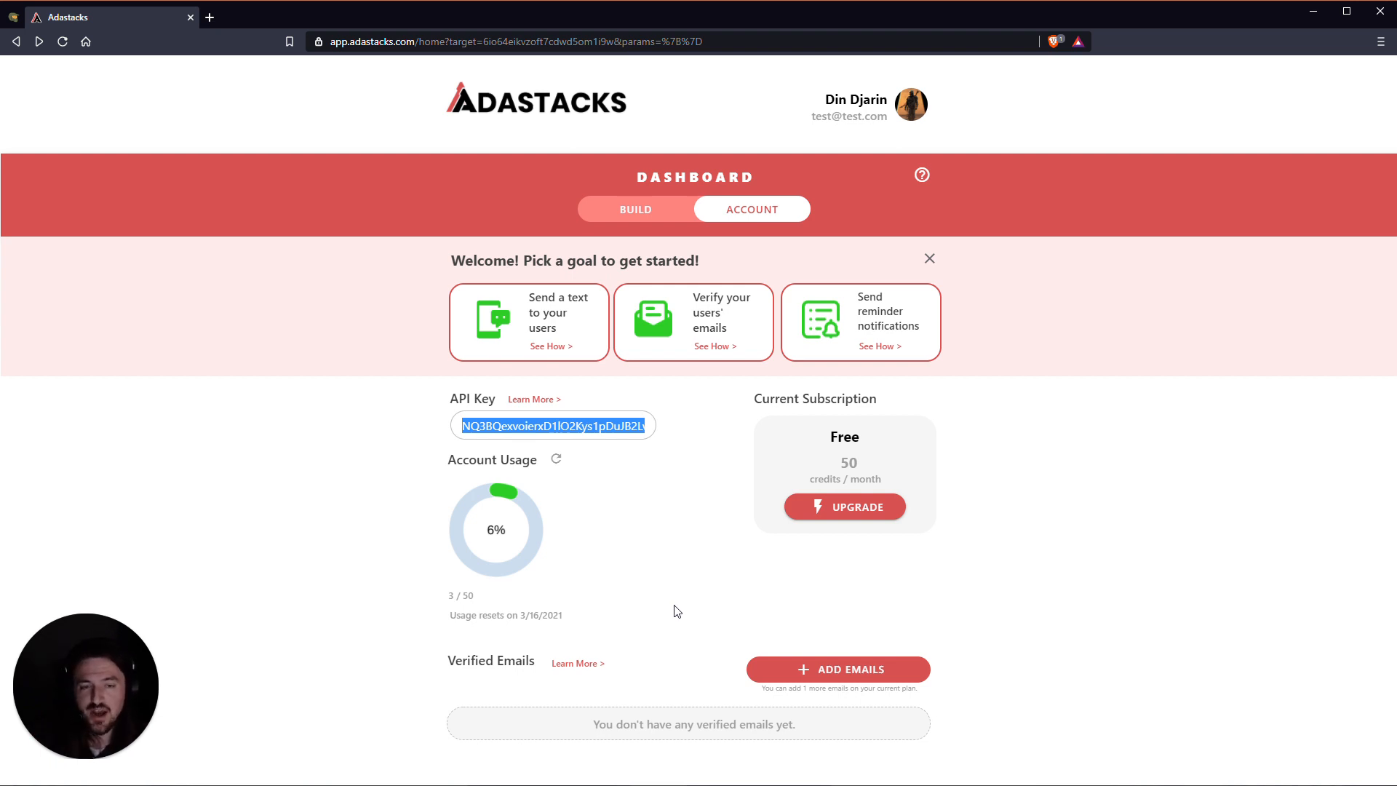
pyautogui.moveTo(686, 683)
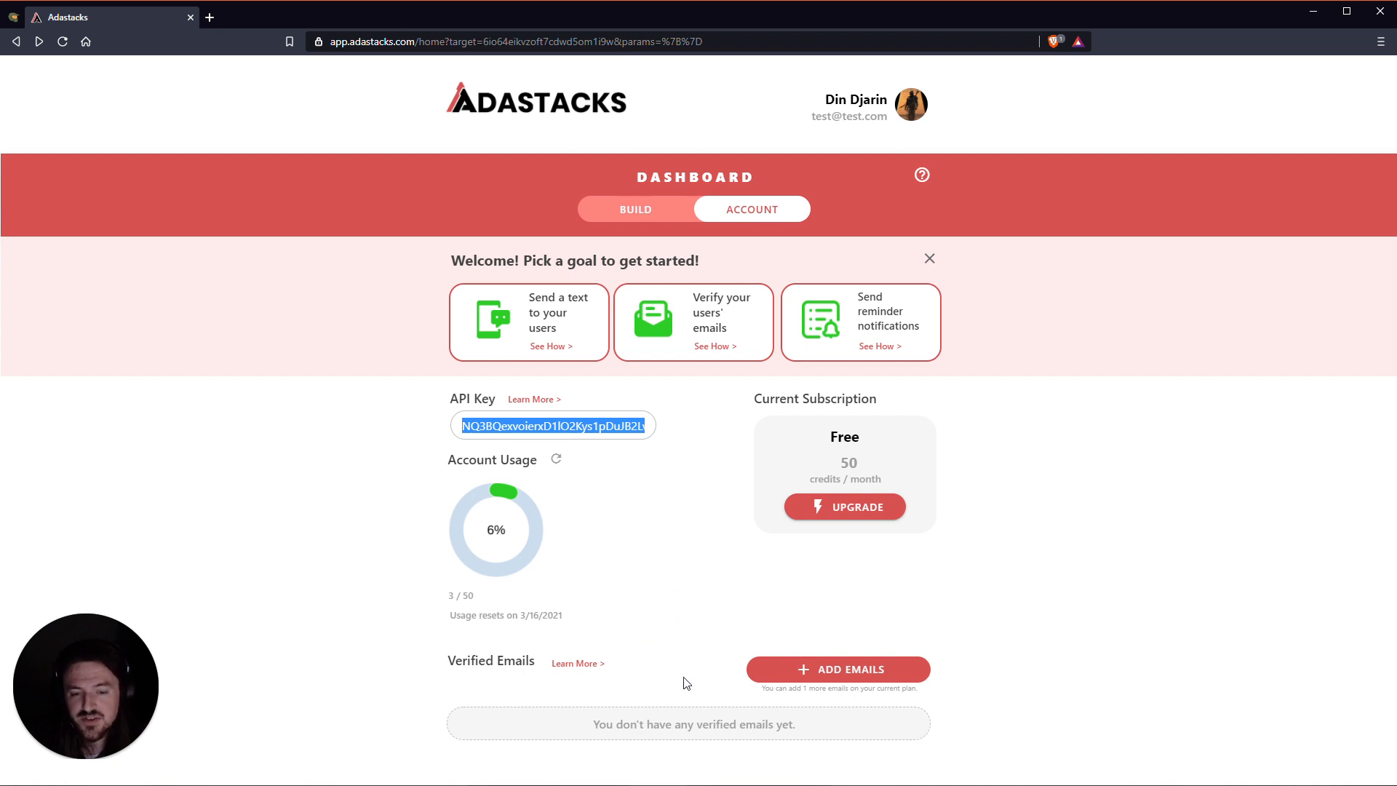
pyautogui.moveTo(713, 700)
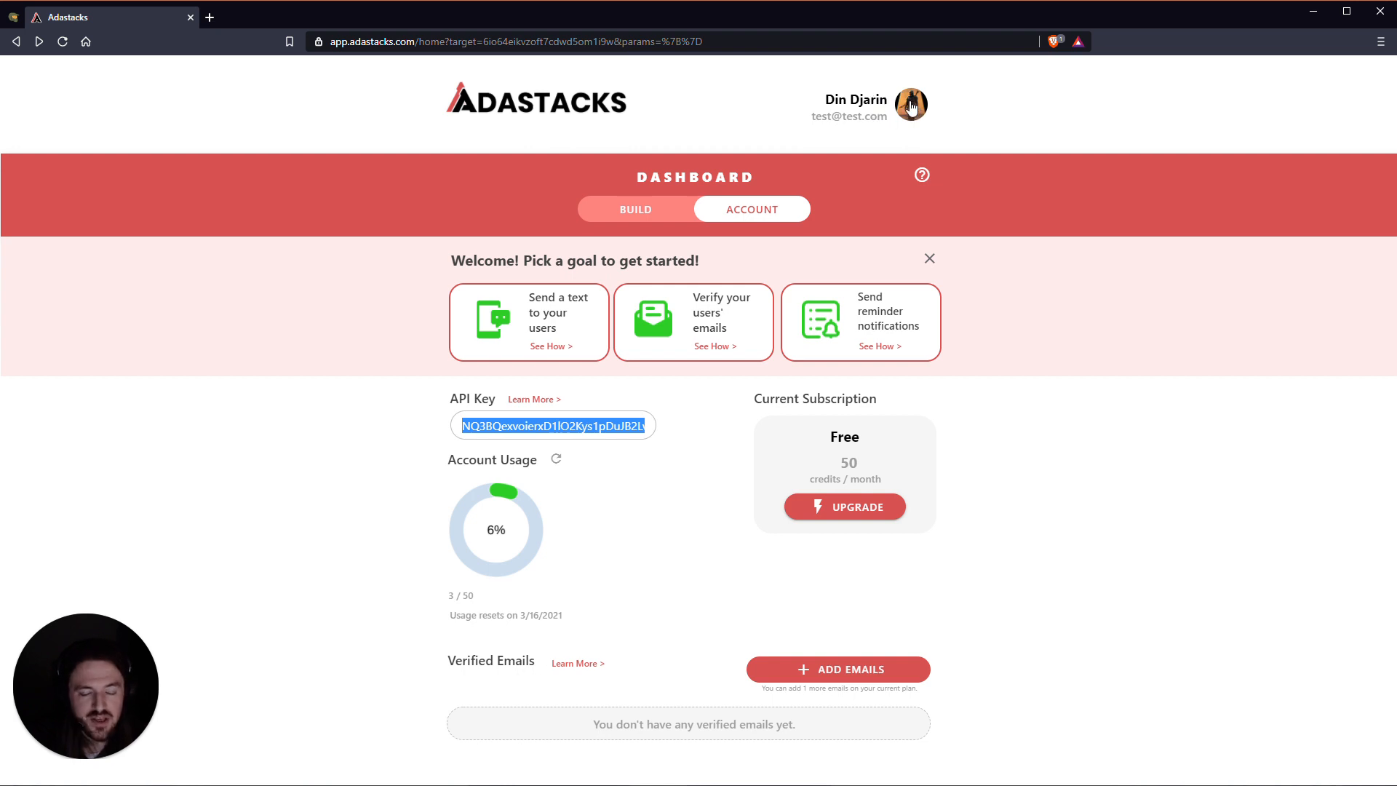
pyautogui.moveTo(818, 452)
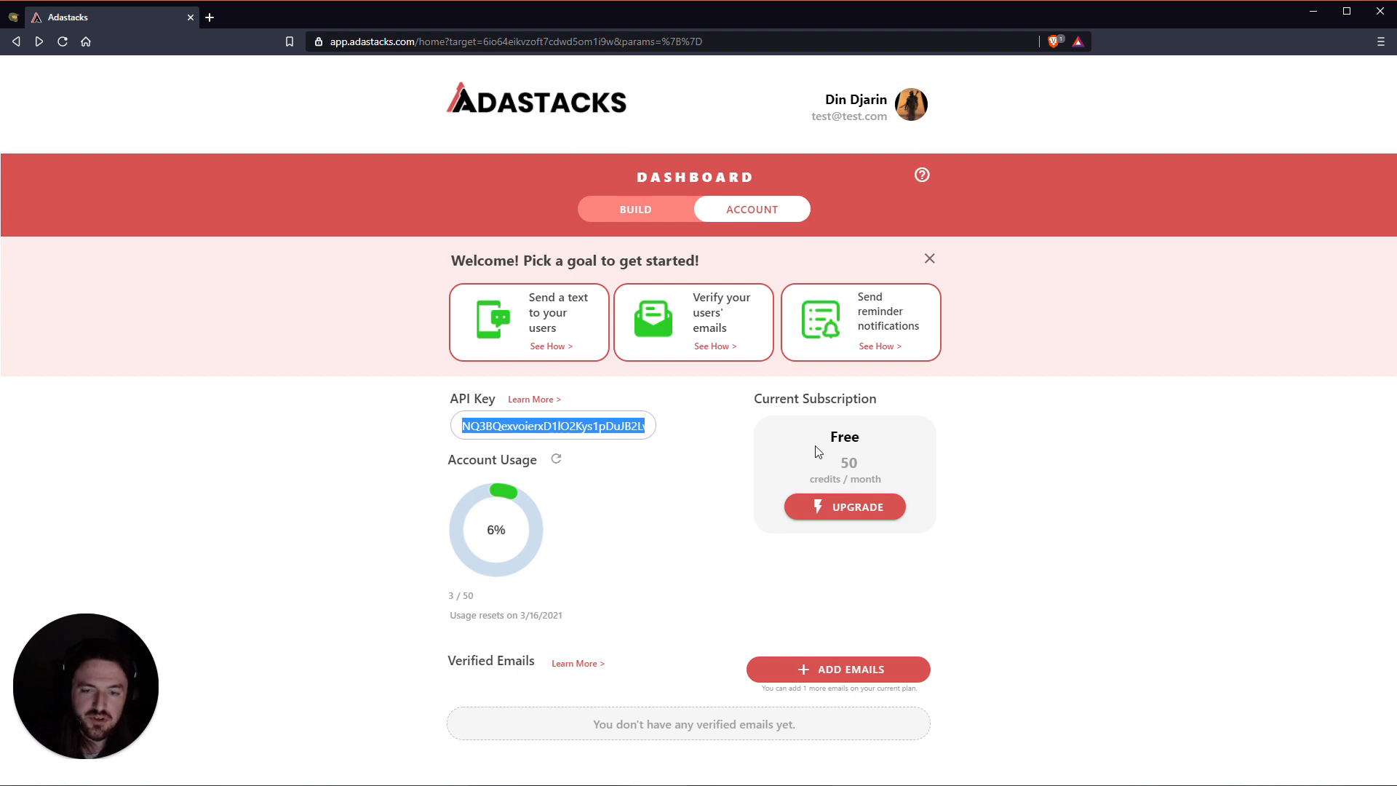